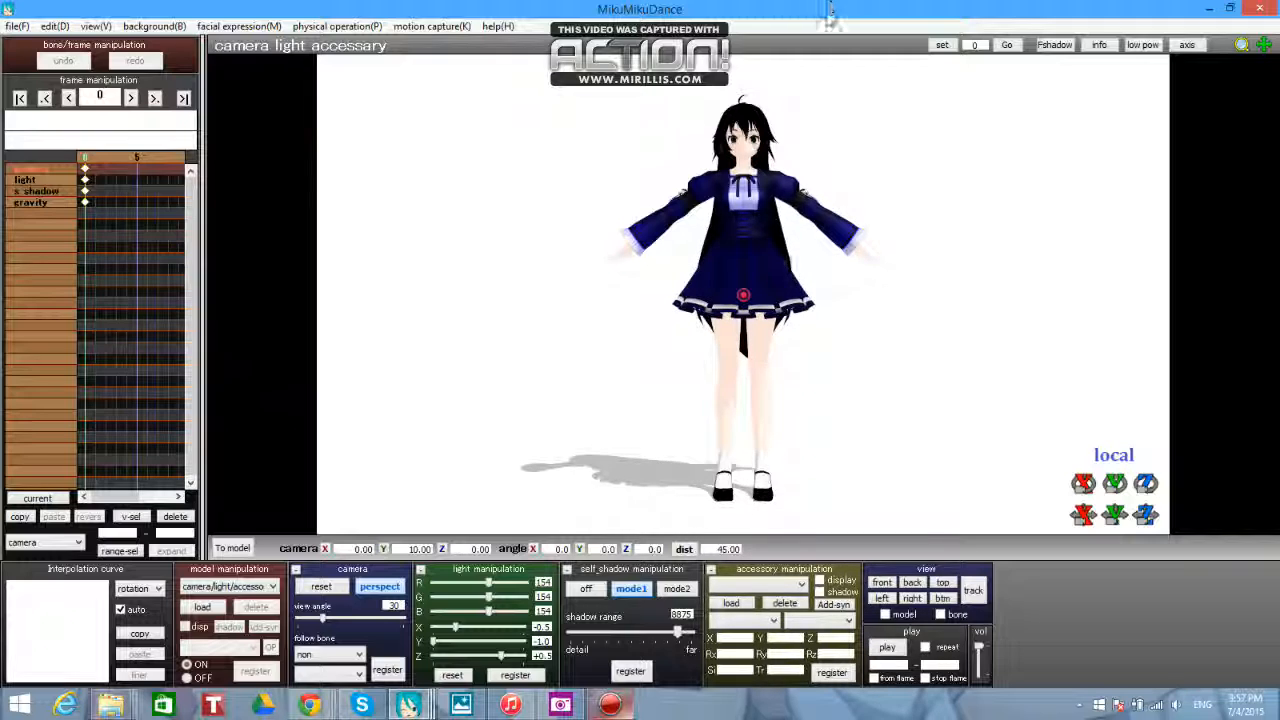
mouse_move(1104, 368)
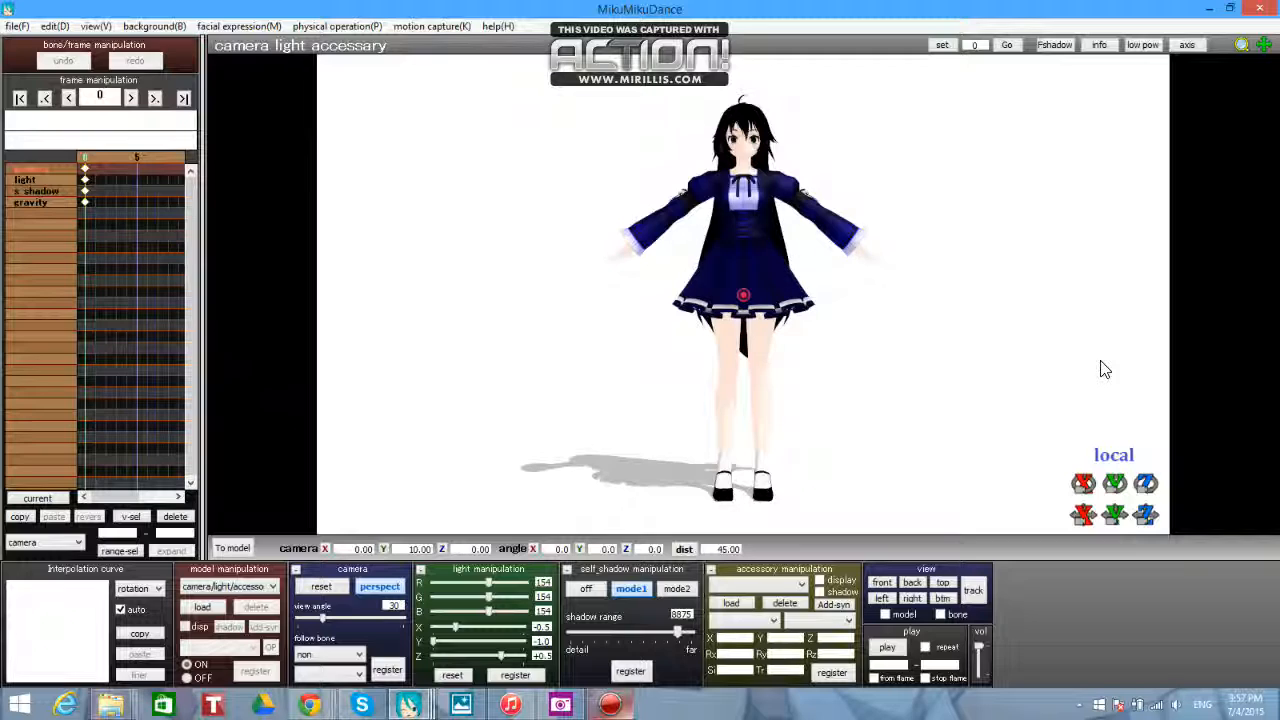
mouse_move(588, 296)
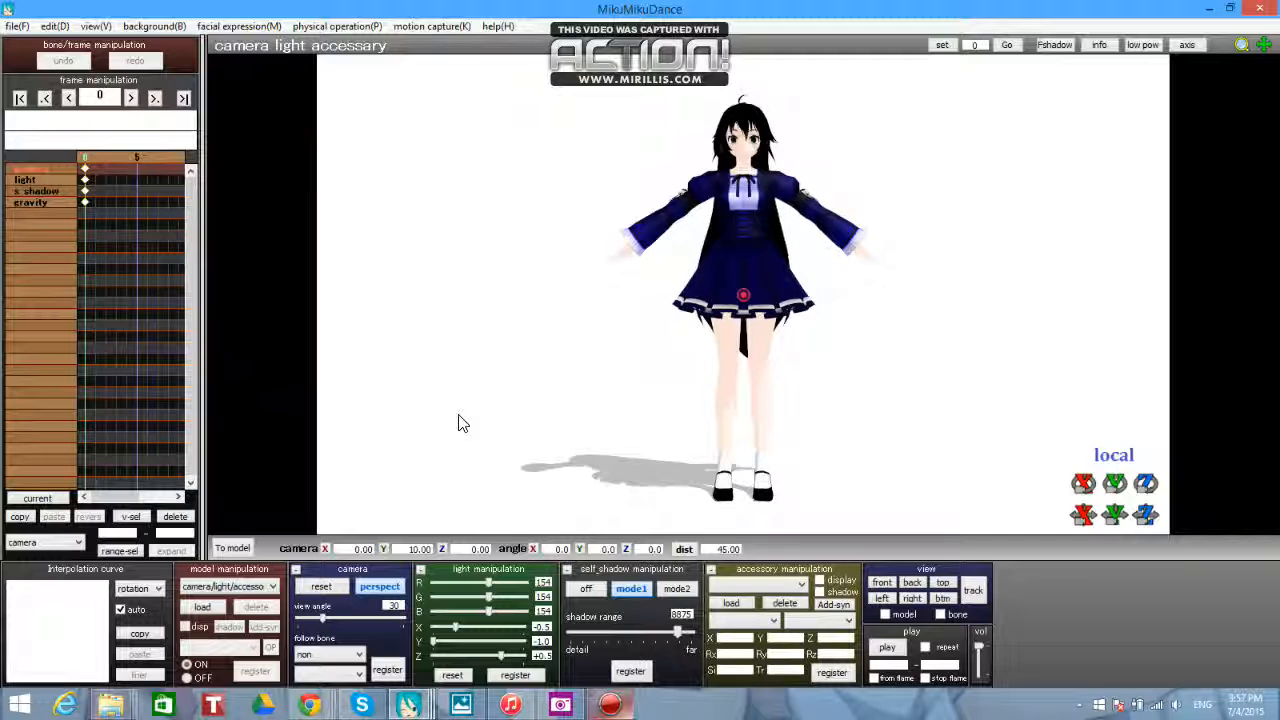
mouse_move(690, 350)
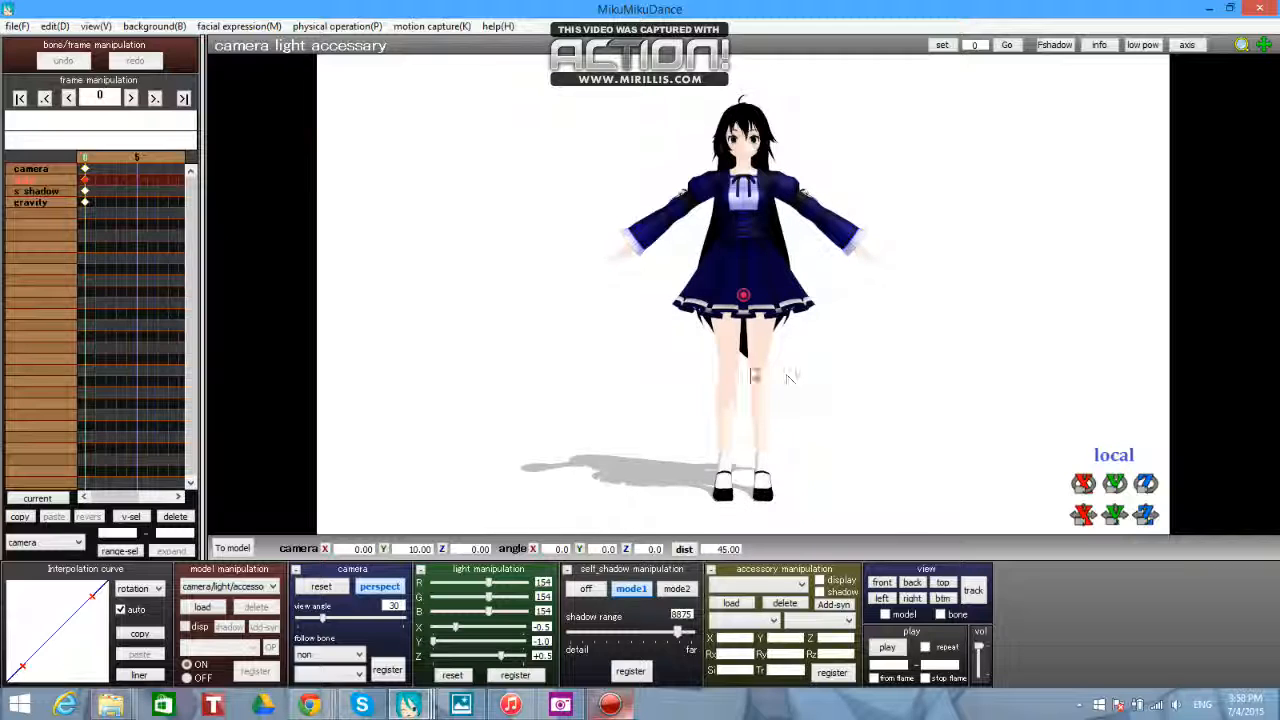
- Register a close-up upper-body camera keyframe at frame 15 and a slightly wider one at frame 28
click(130, 96)
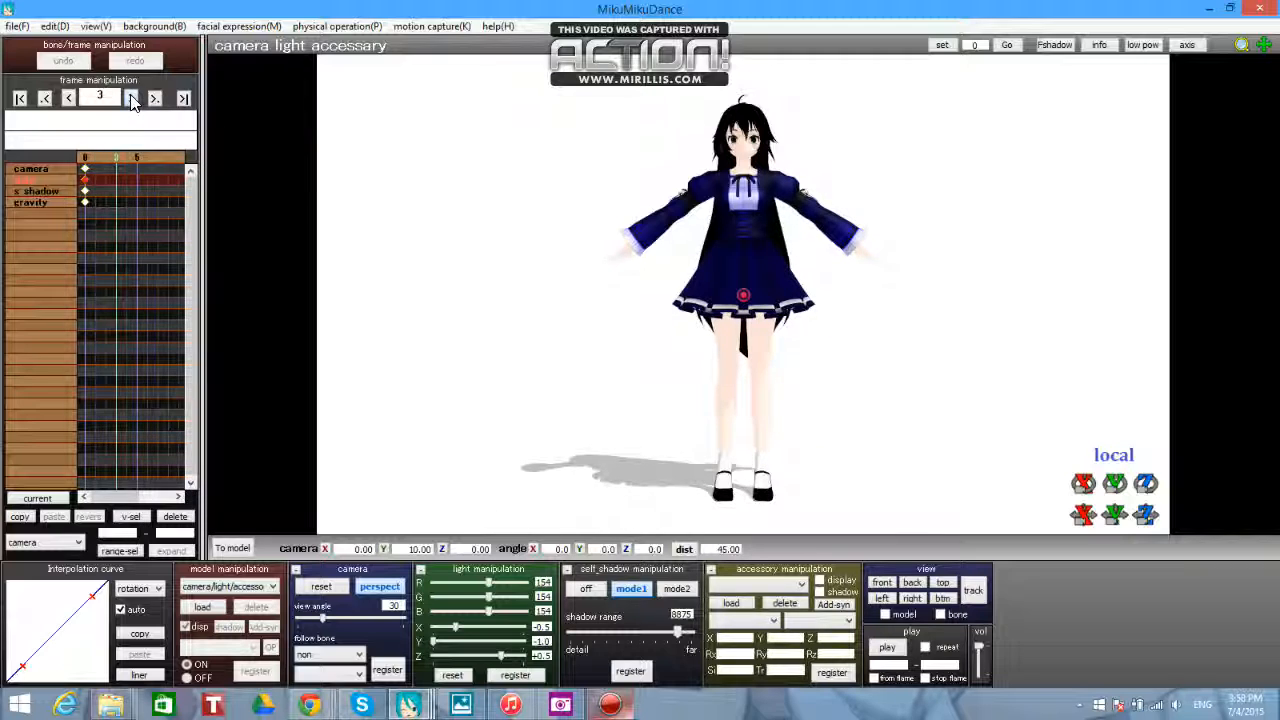
click(152, 98)
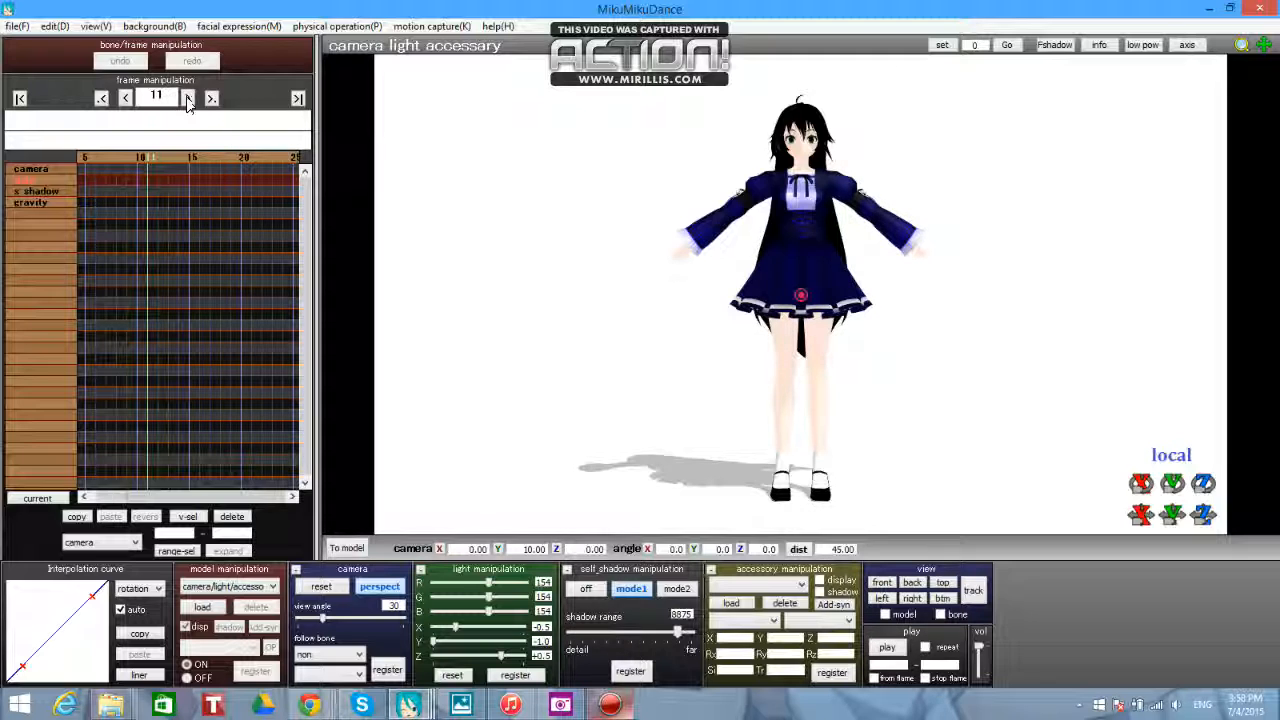
click(188, 96)
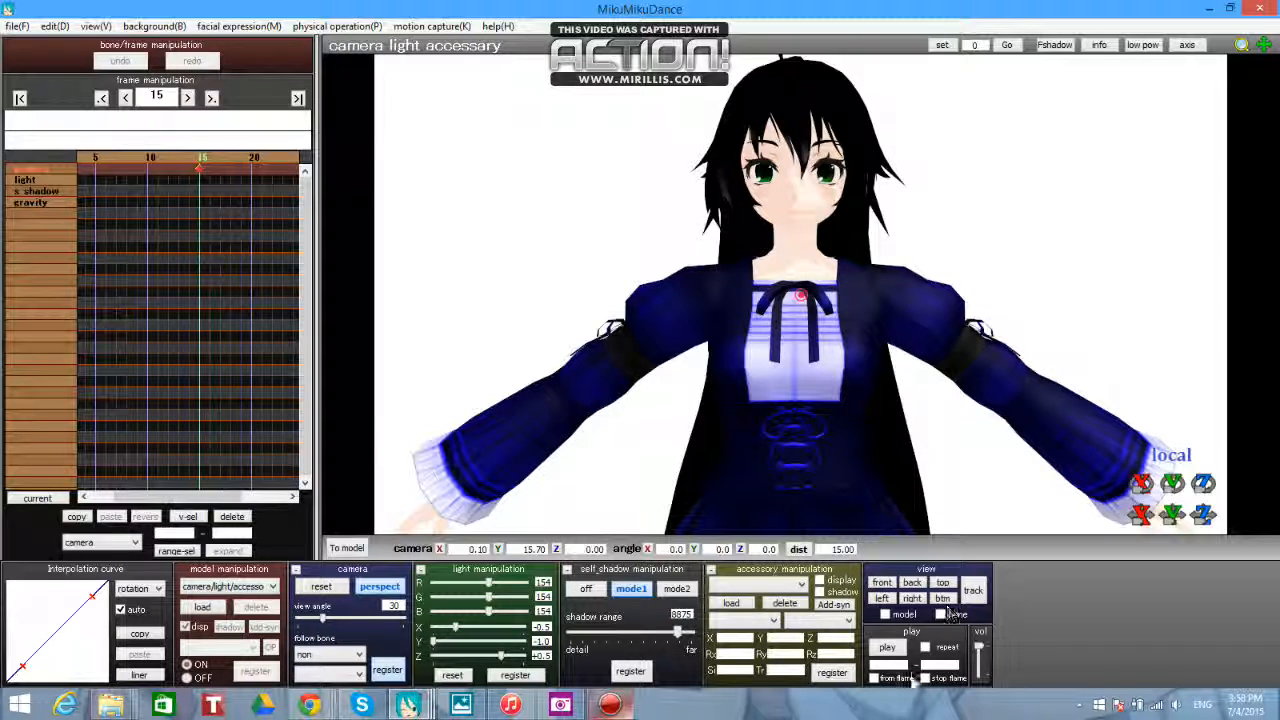
click(884, 648)
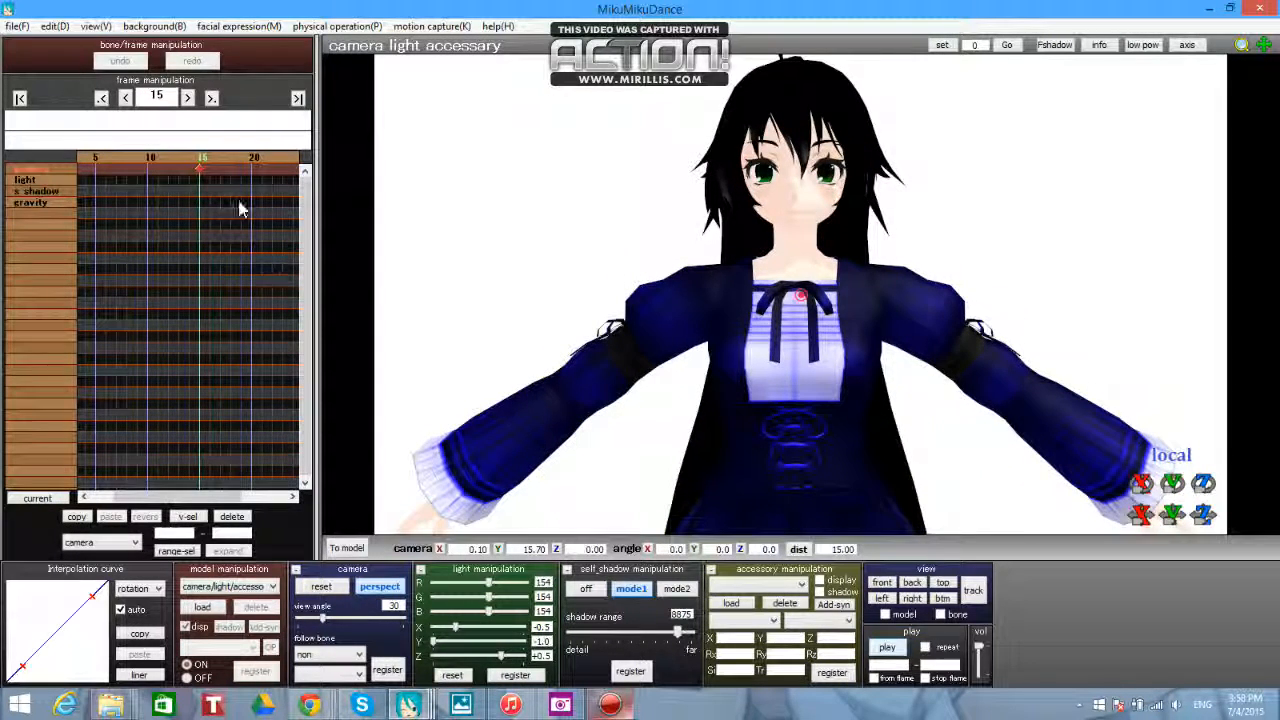
click(188, 96)
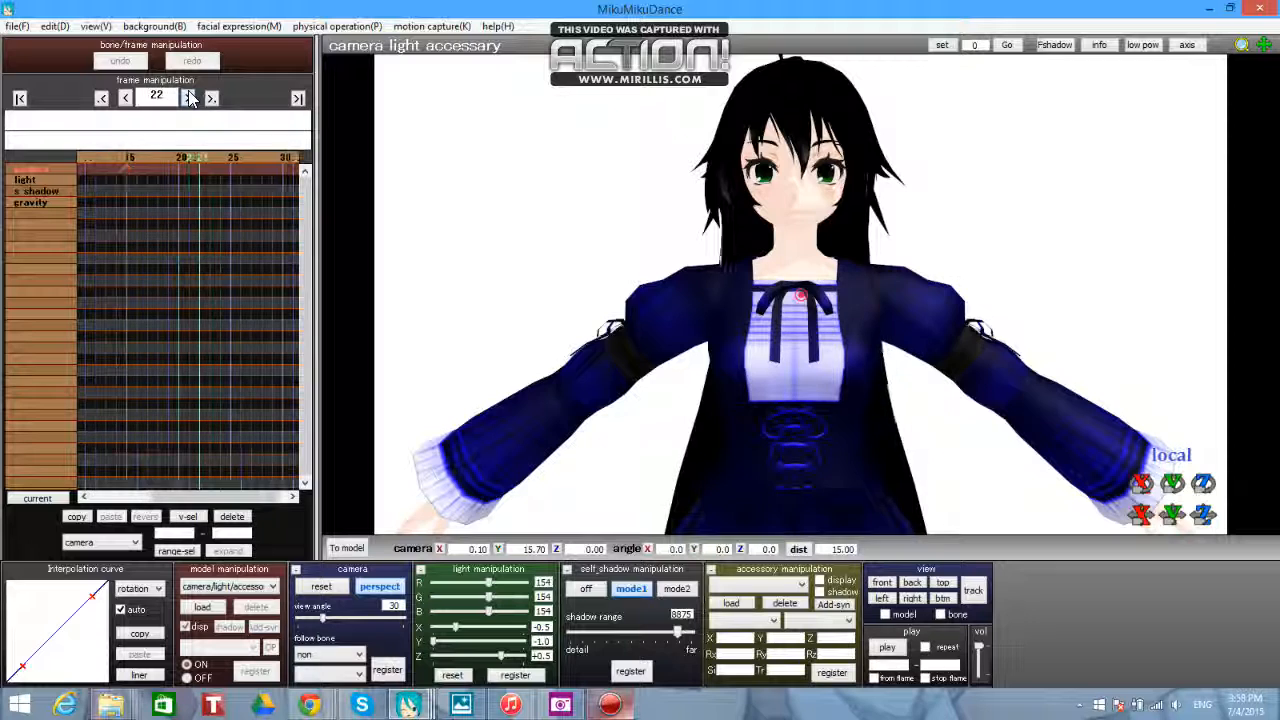
click(188, 96)
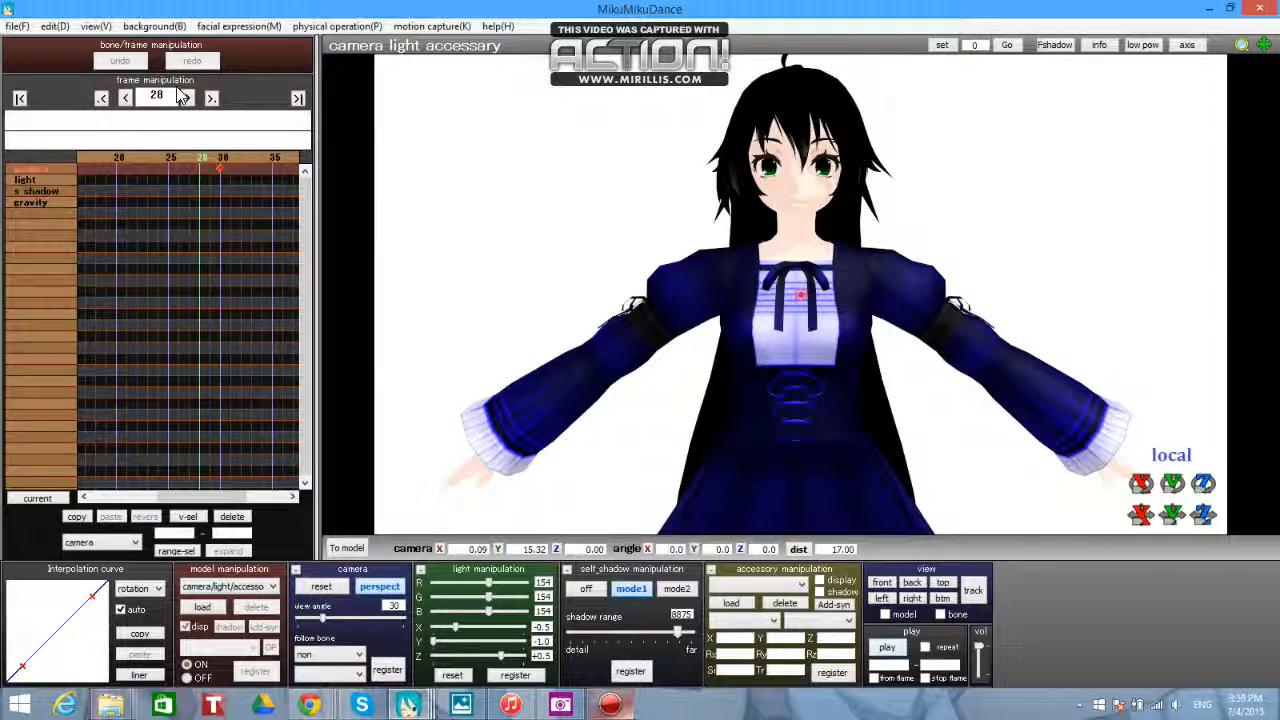
- Preview the close-up section, then step to frame 32 for the pull-back to full body
click(886, 648)
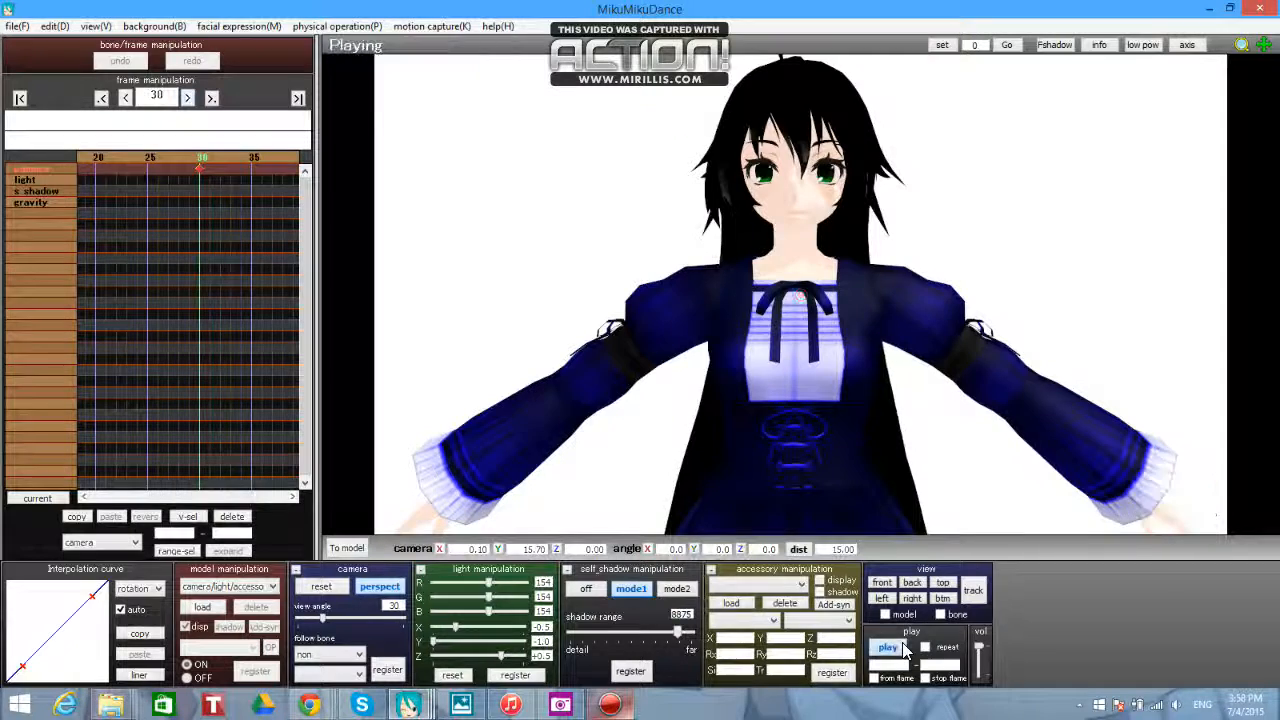
click(888, 648)
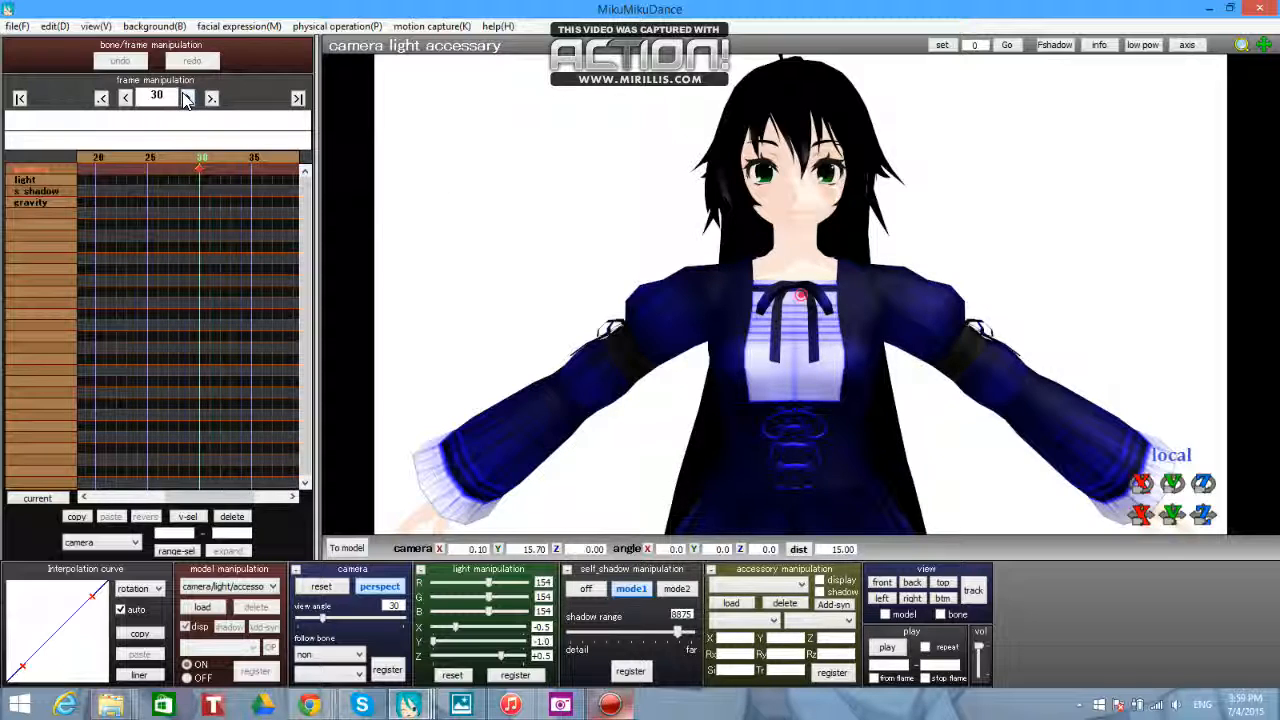
click(188, 96)
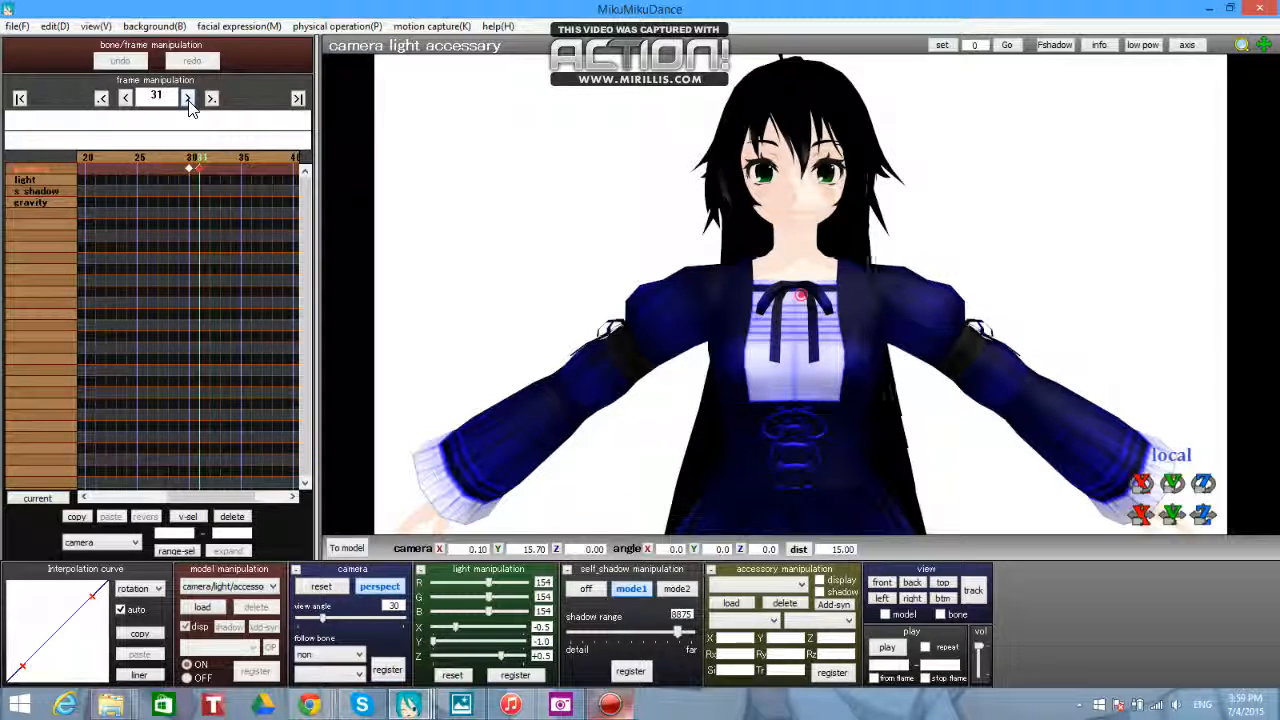
click(188, 96)
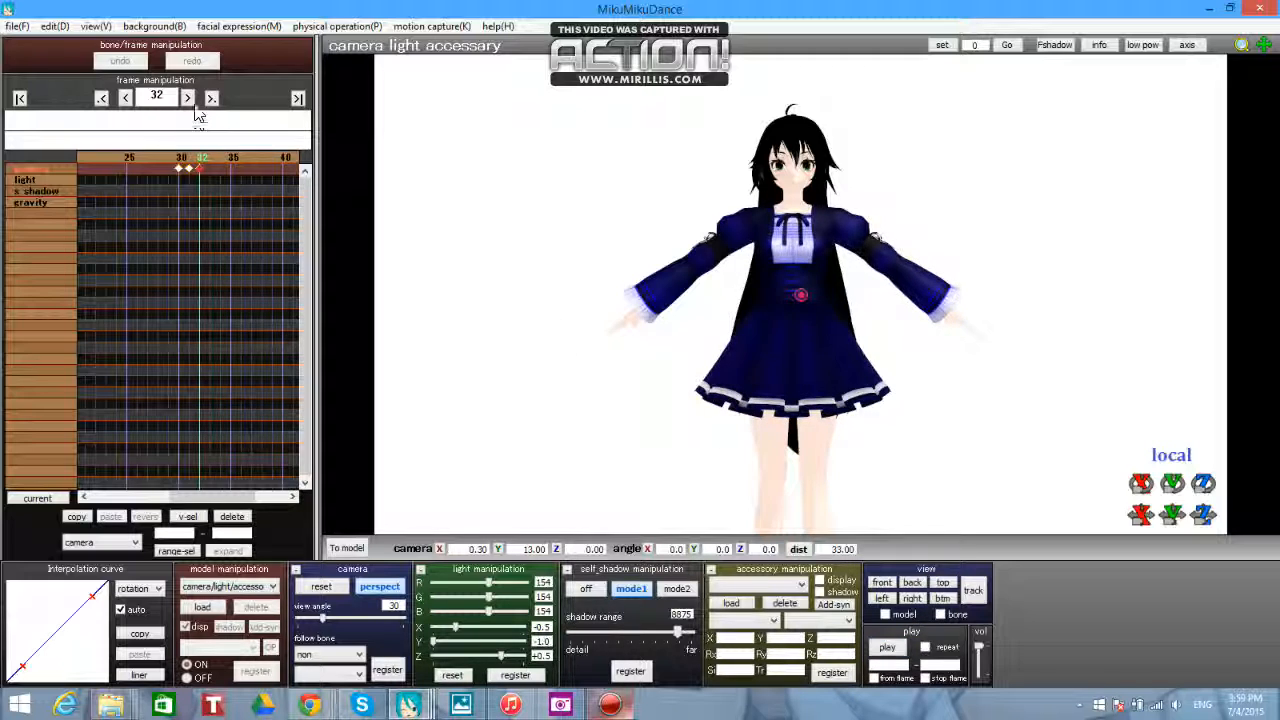
- Set an angled three-quarter full-body view near frame 42 and preview the sequence up to there
click(188, 96)
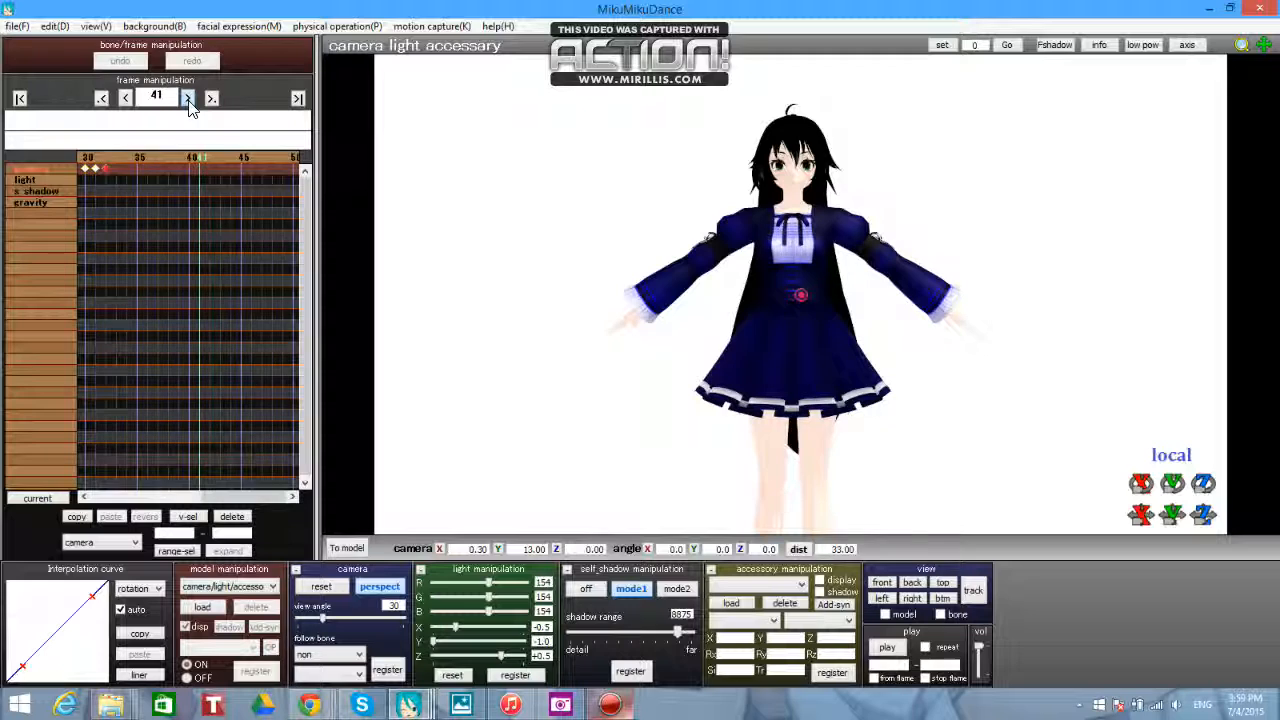
click(188, 98)
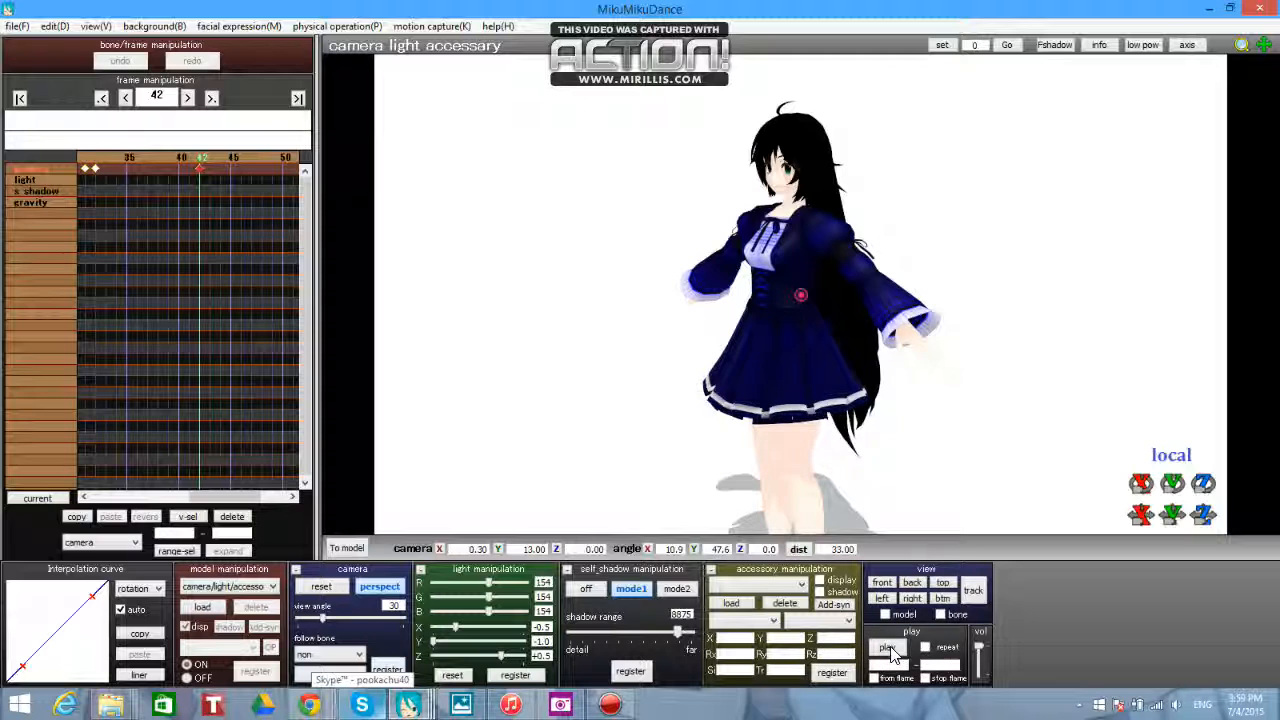
click(884, 648)
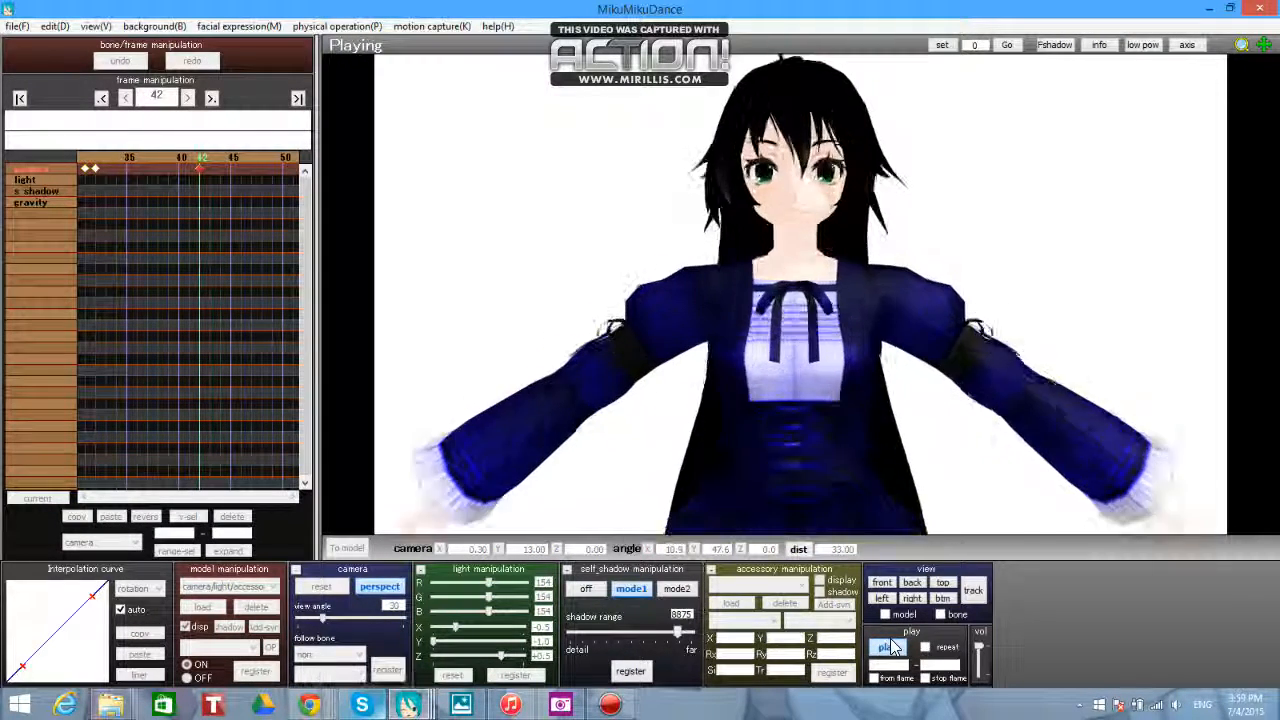
click(884, 648)
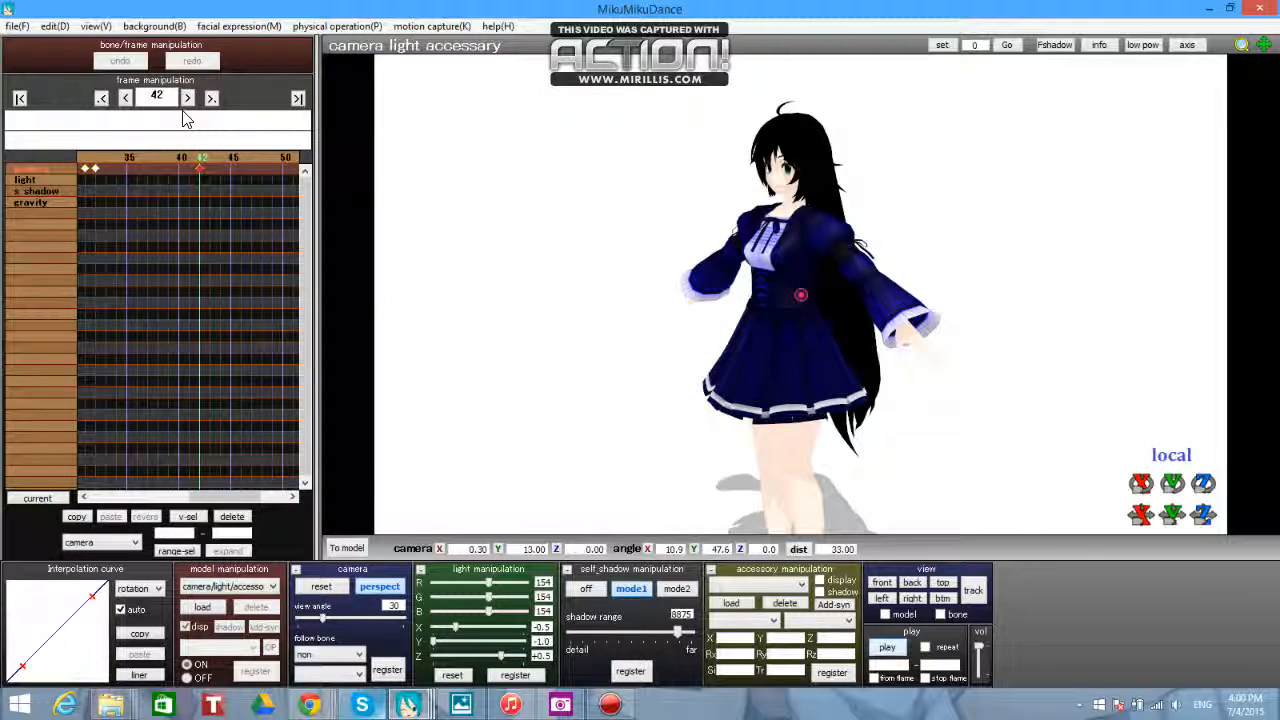
click(188, 96)
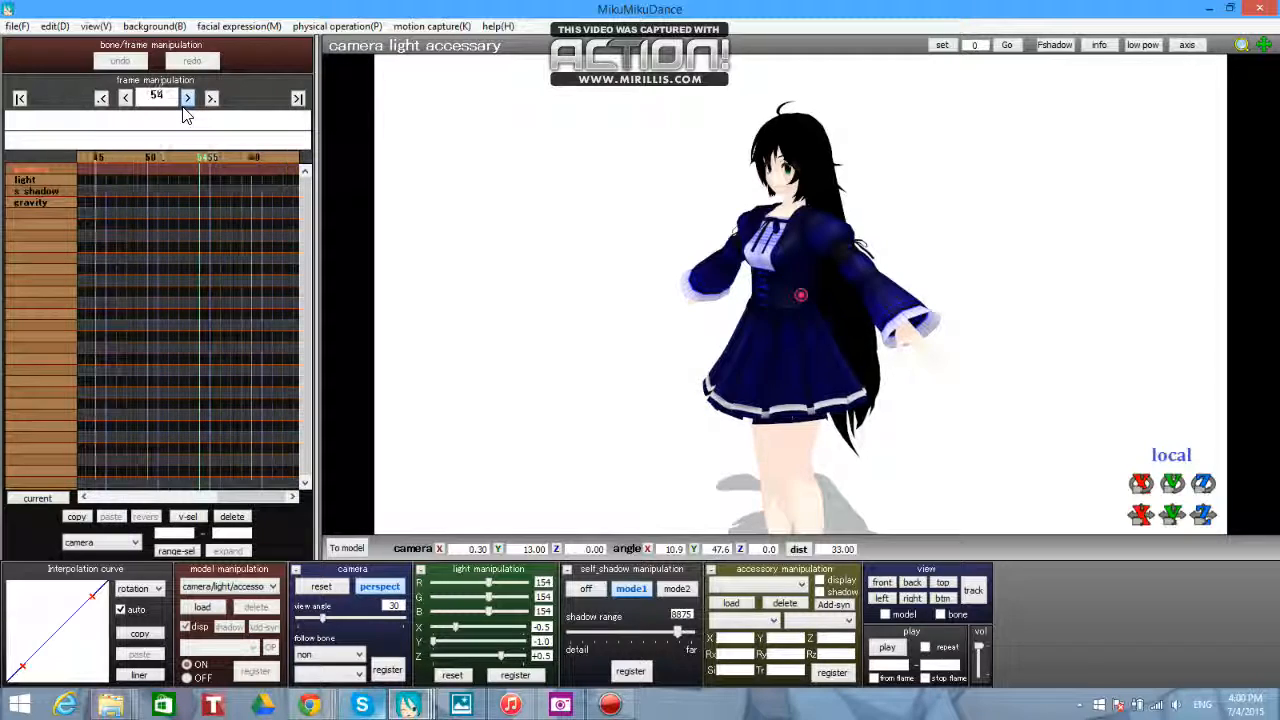
click(188, 96)
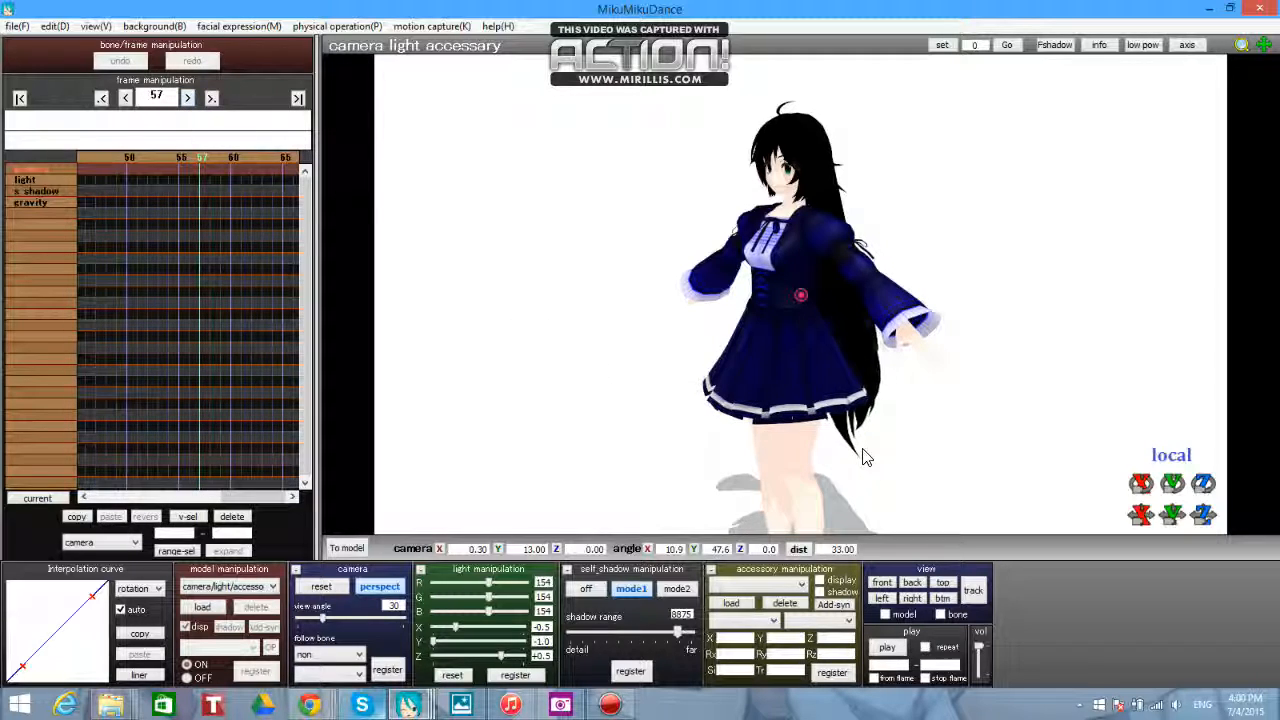
- Orbit to a back view of the model around frame 57 and preview it
drag(864, 456, 744, 446)
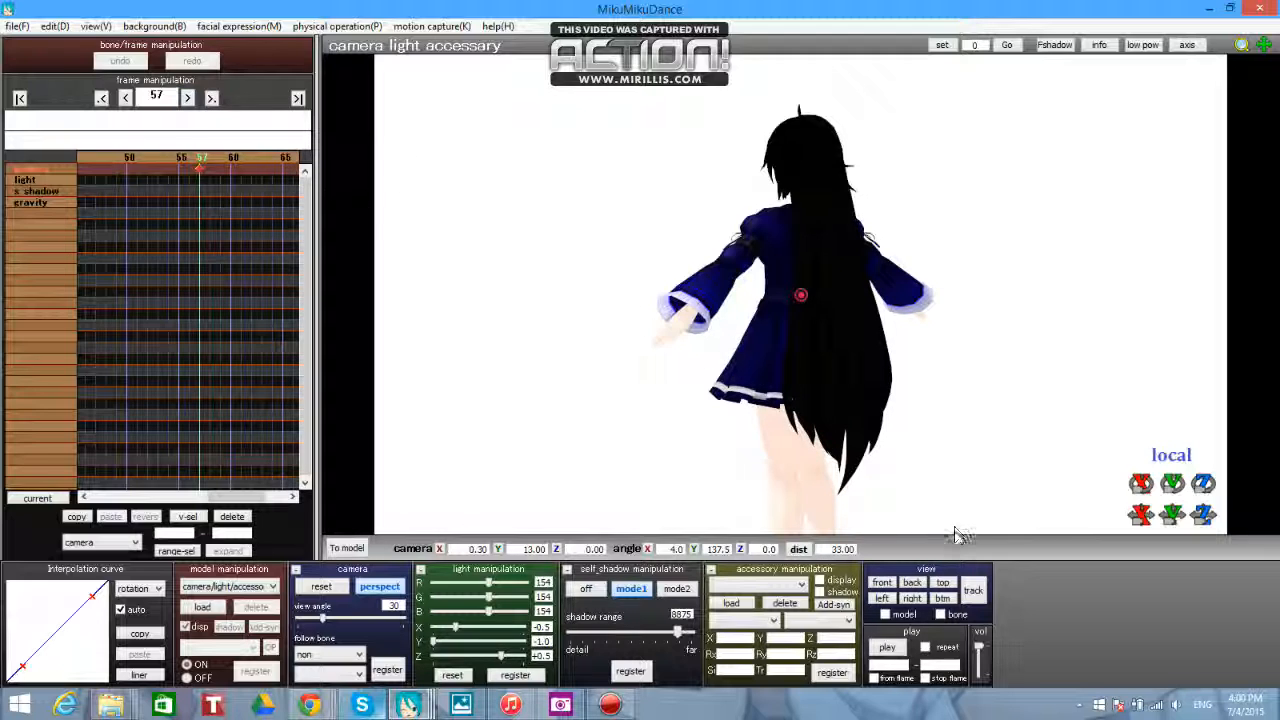
click(888, 648)
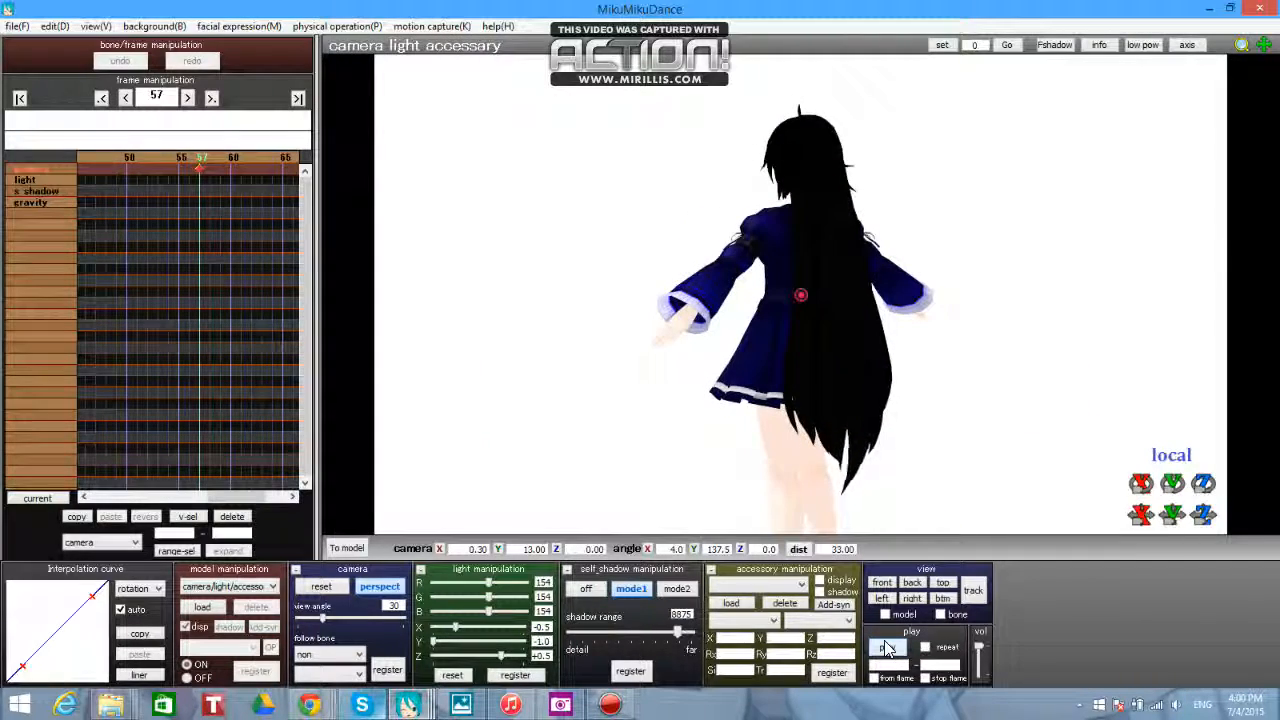
click(888, 648)
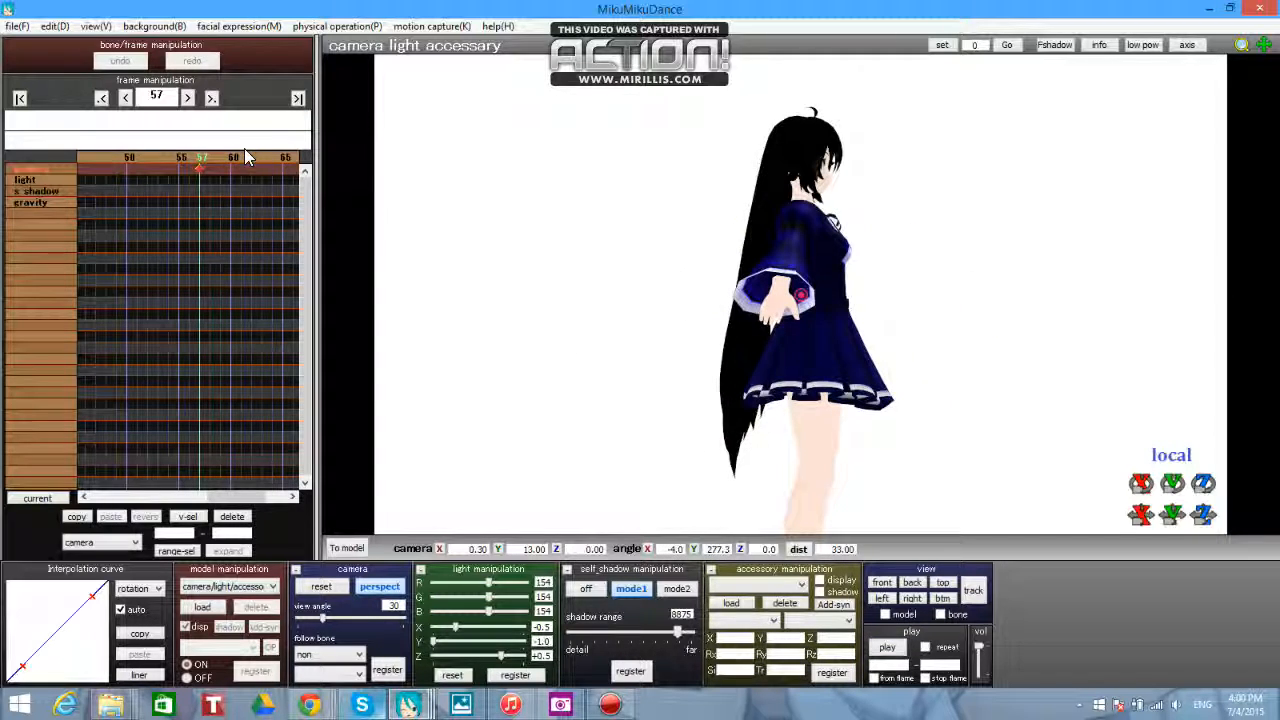
click(188, 96)
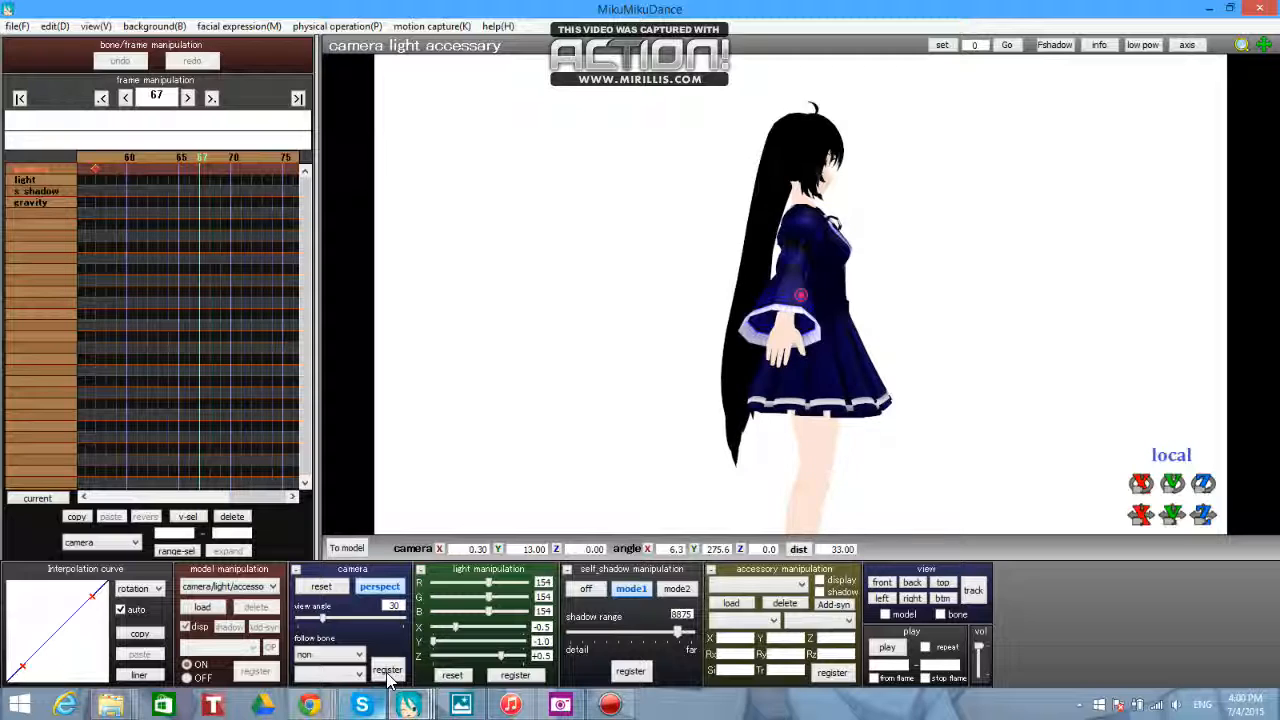
- Register a side view and swing round to a closer front view by frame 86, then play it back
click(188, 96)
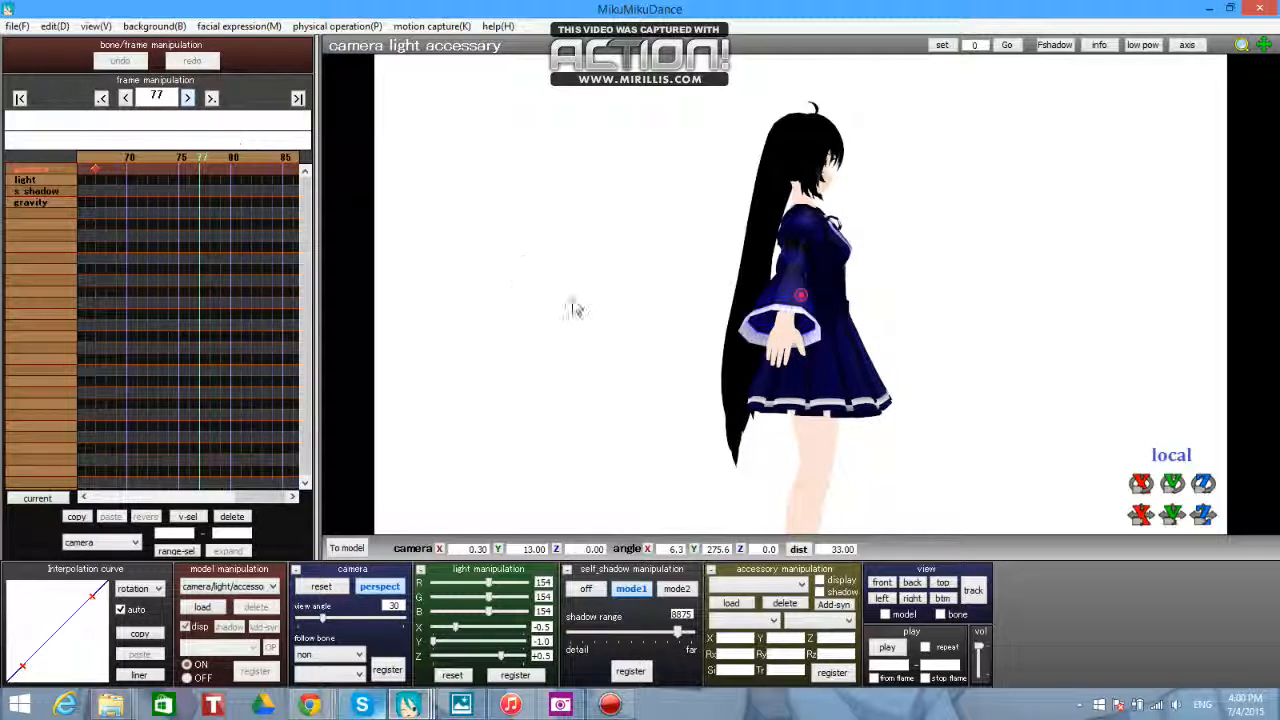
drag(576, 308, 848, 448)
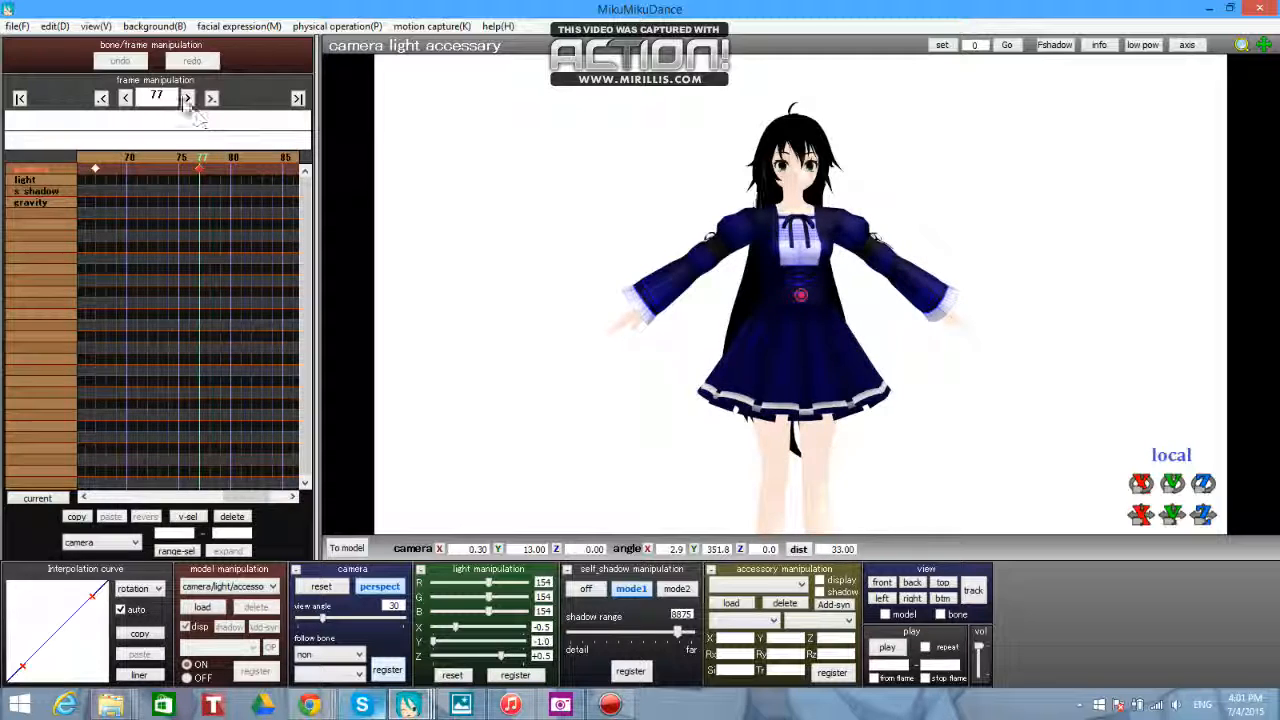
click(188, 98)
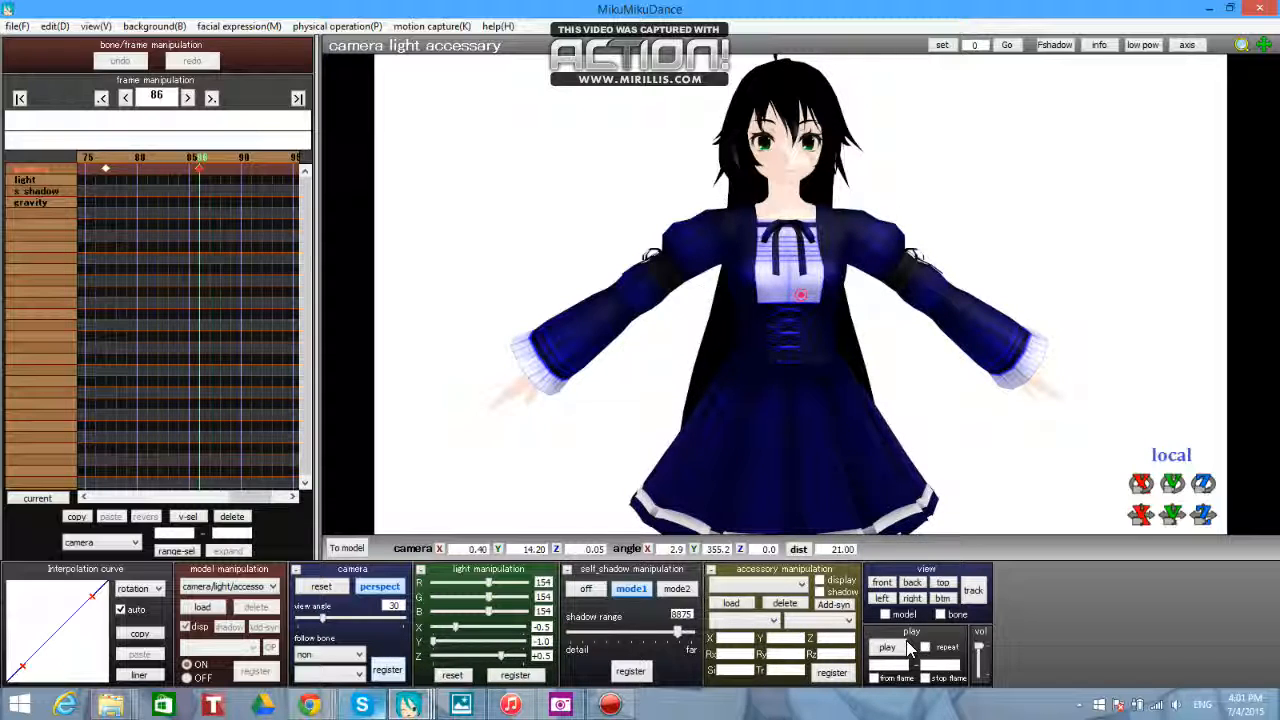
click(886, 648)
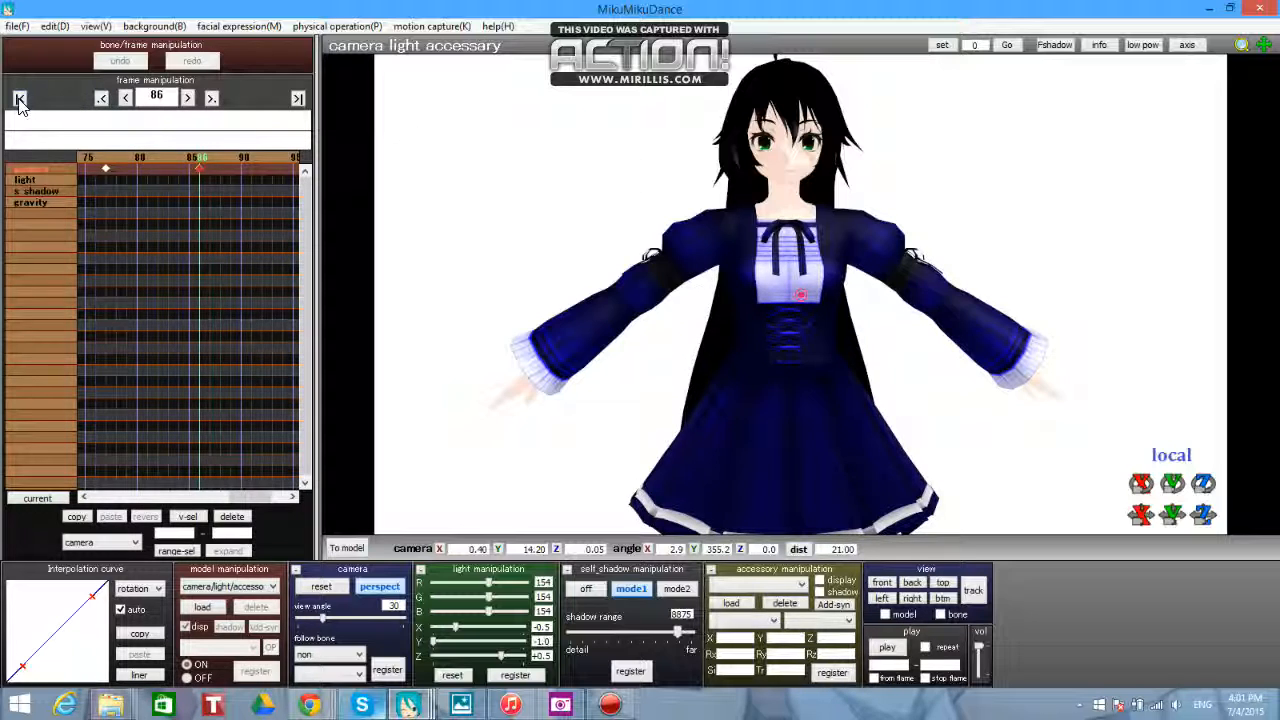
- Jump to frame 0 and toggle the edited item to light and back to camera
click(20, 98)
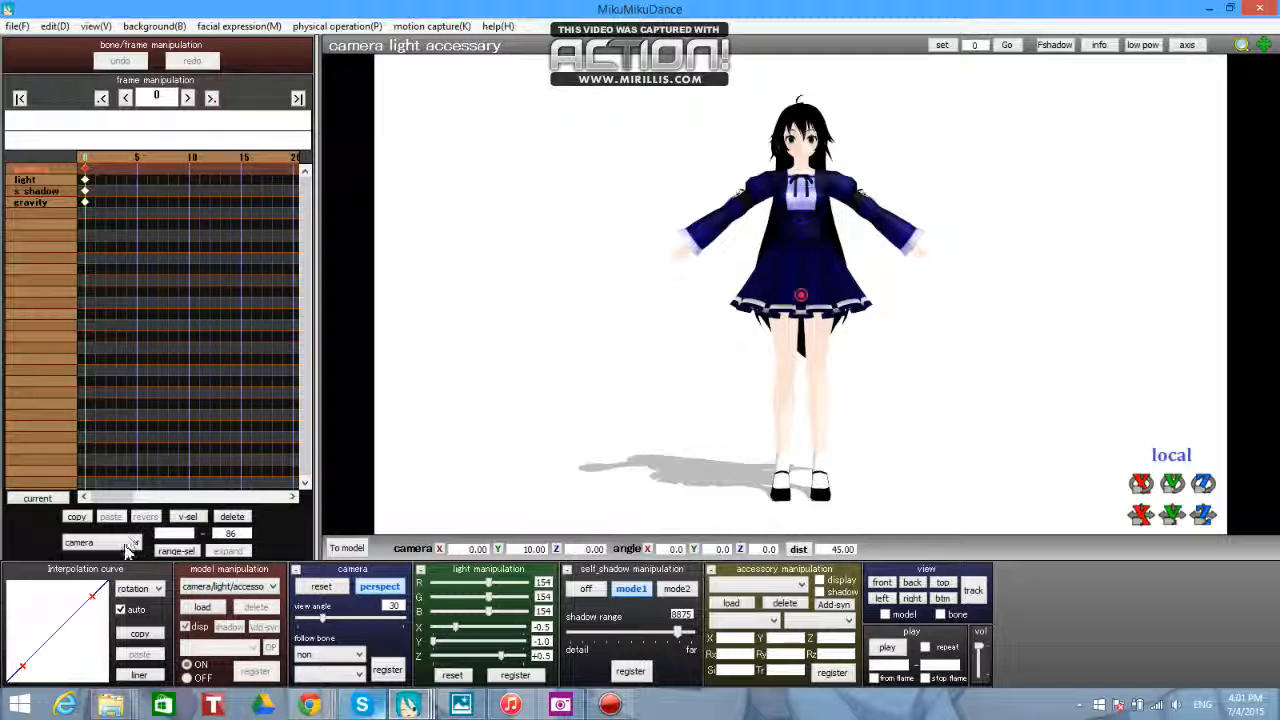
click(130, 544)
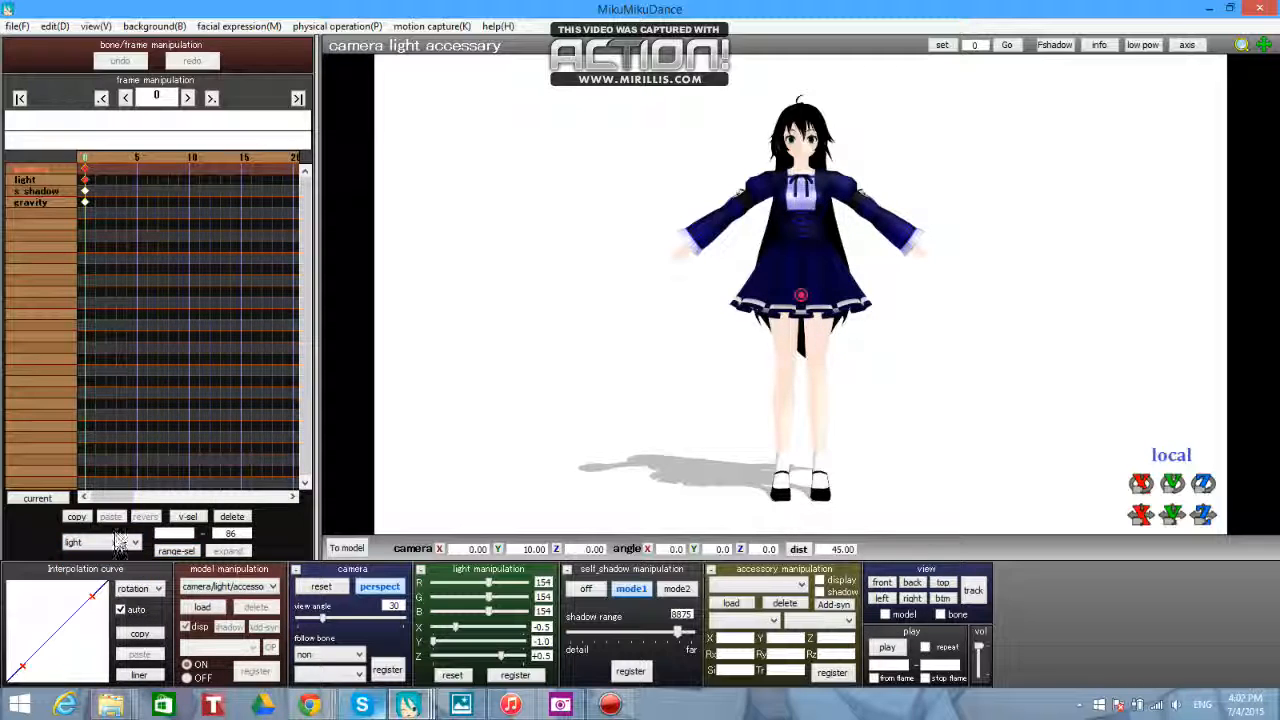
click(100, 542)
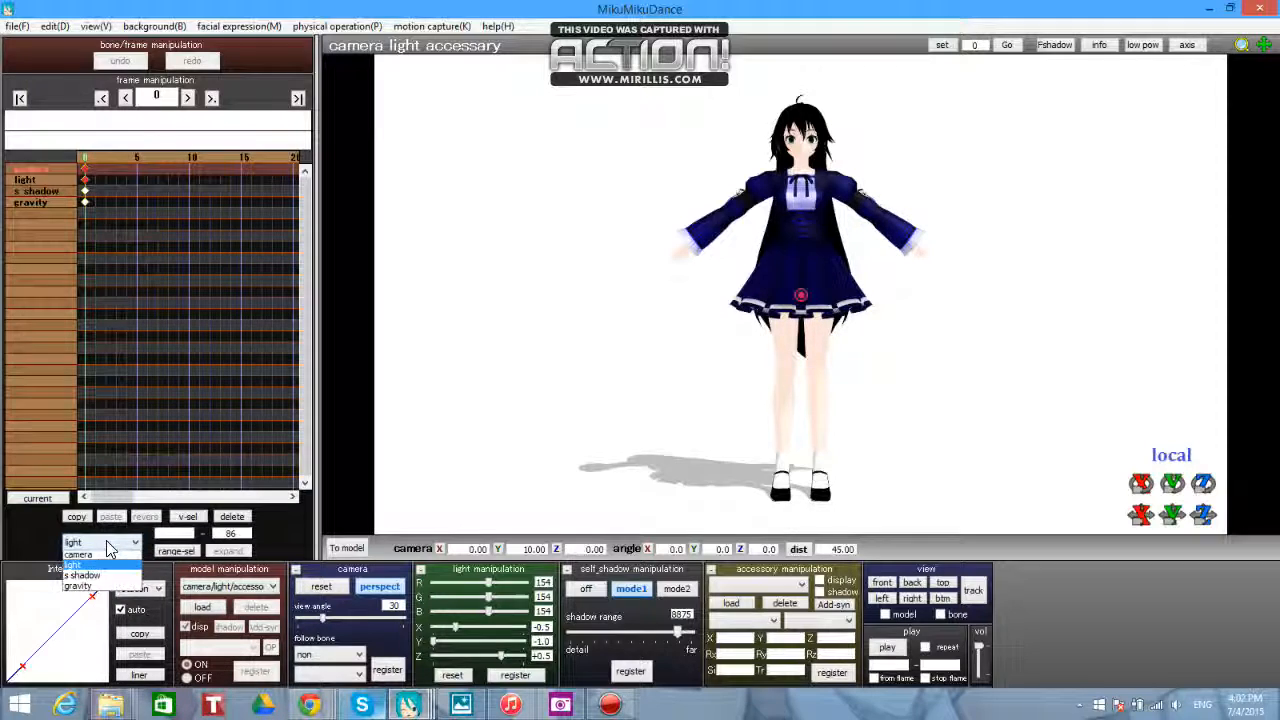
click(78, 540)
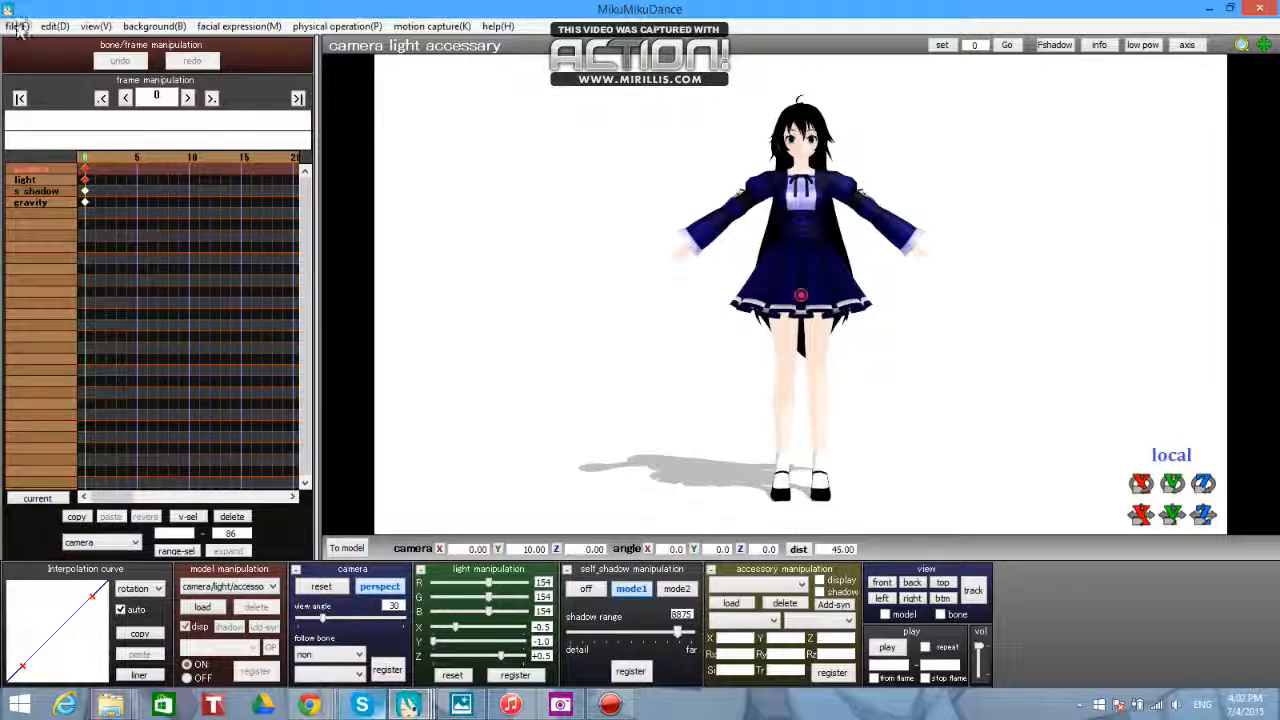
- Save the camera motion as a VMD file in UserFile\Motions with a name starting 'Tut'
click(16, 26)
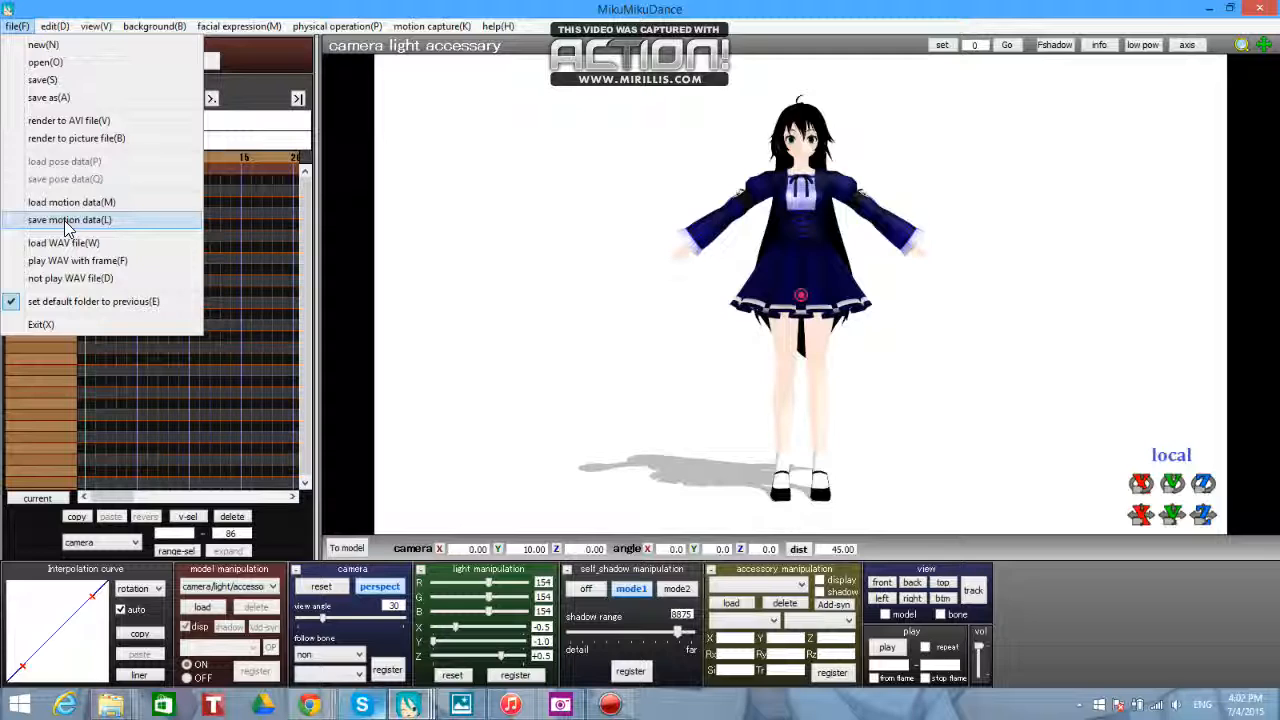
click(68, 218)
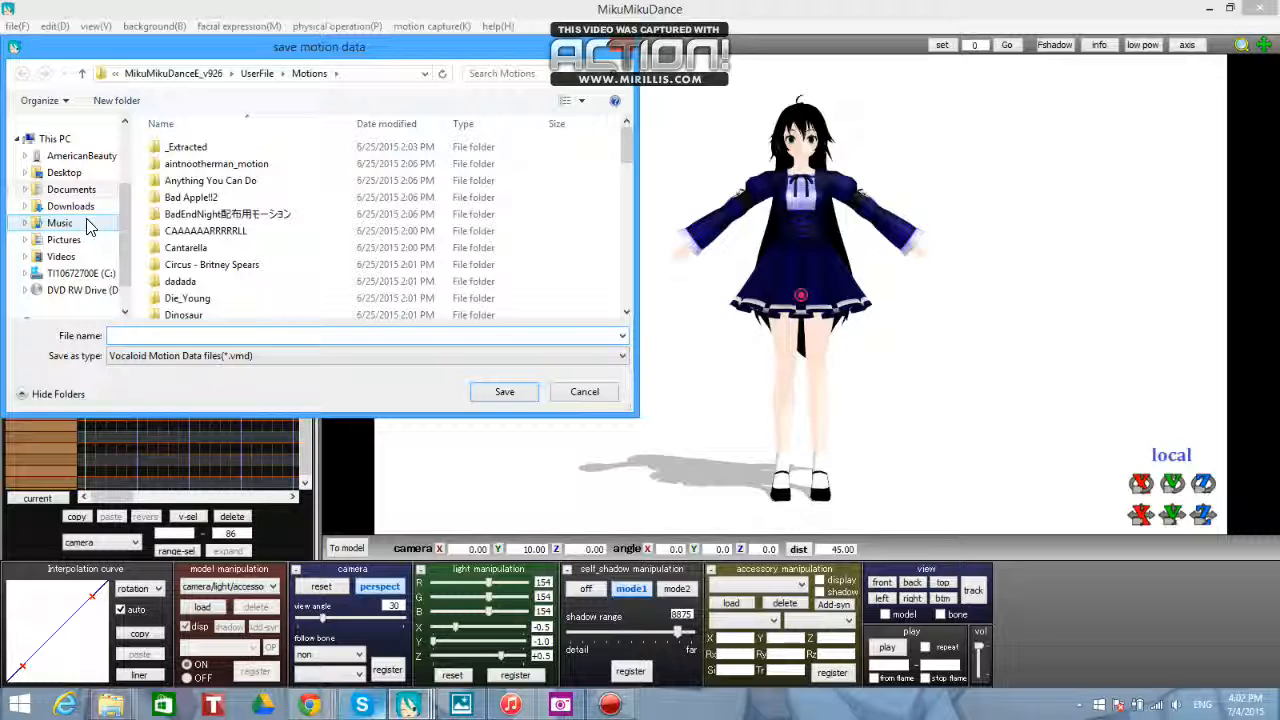
text(Tut)
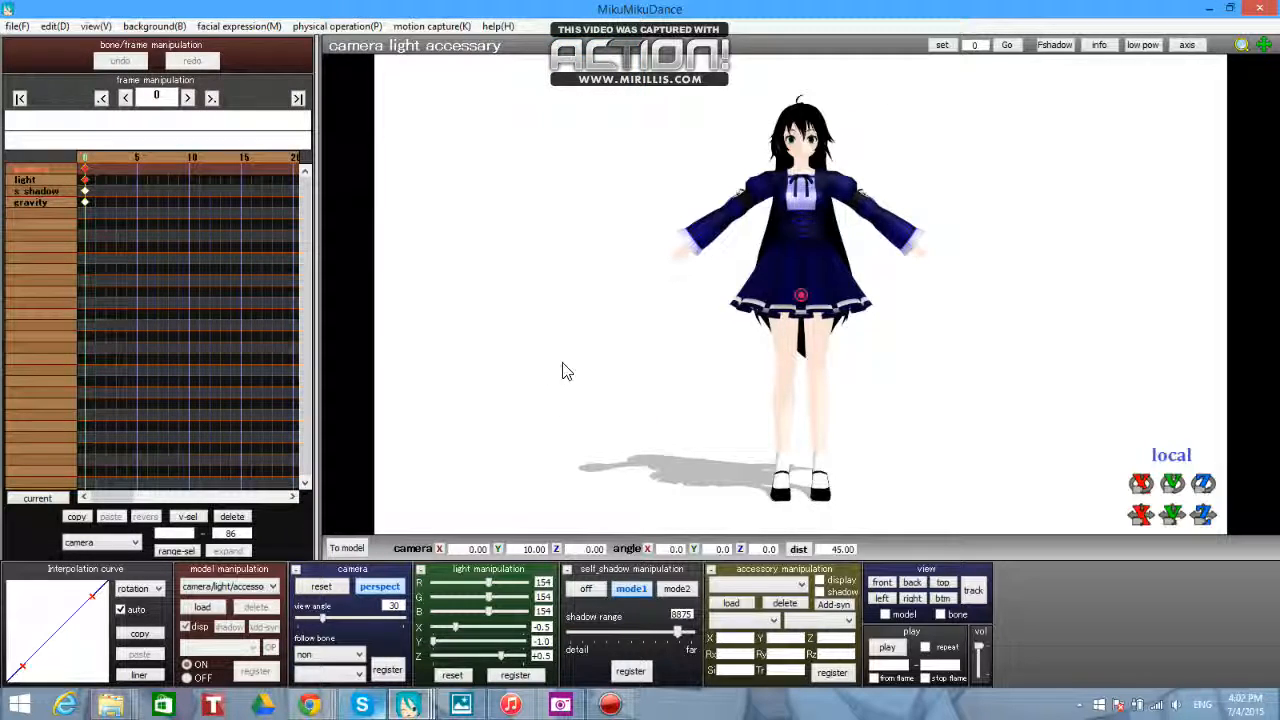
mouse_move(180, 128)
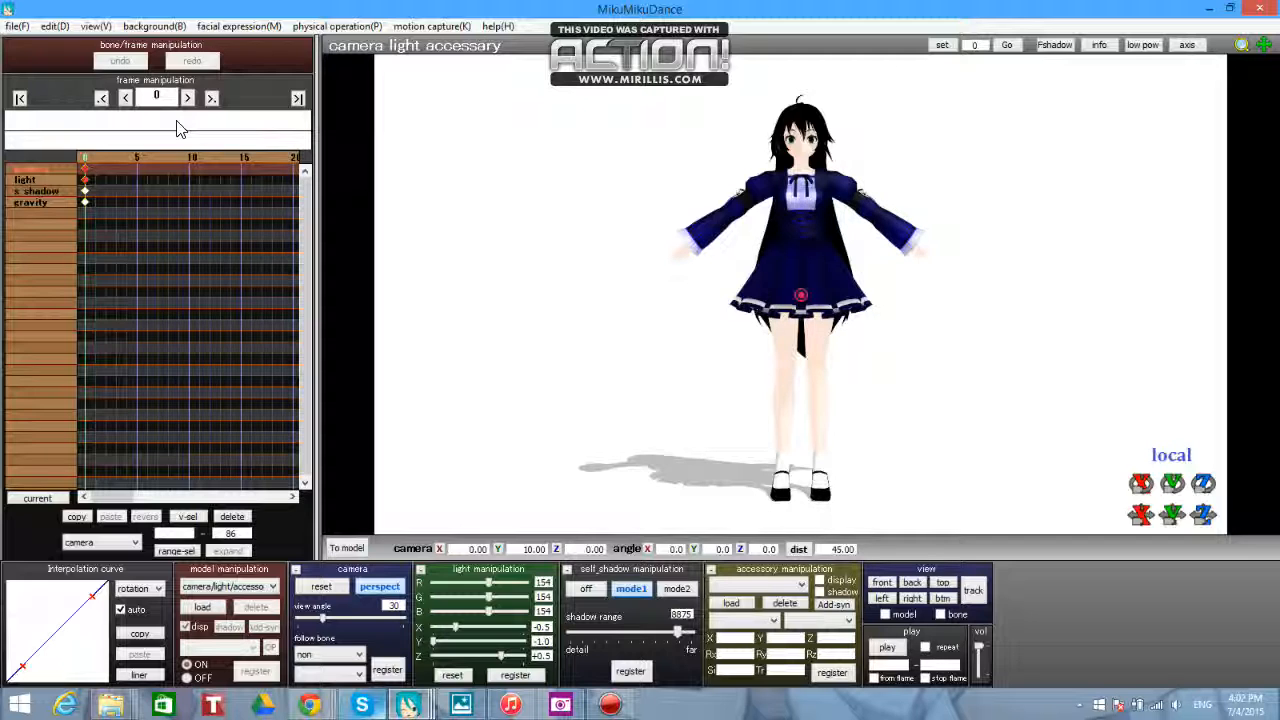
- Start a new empty project, discarding the scene, and browse the character model folders to load
click(16, 26)
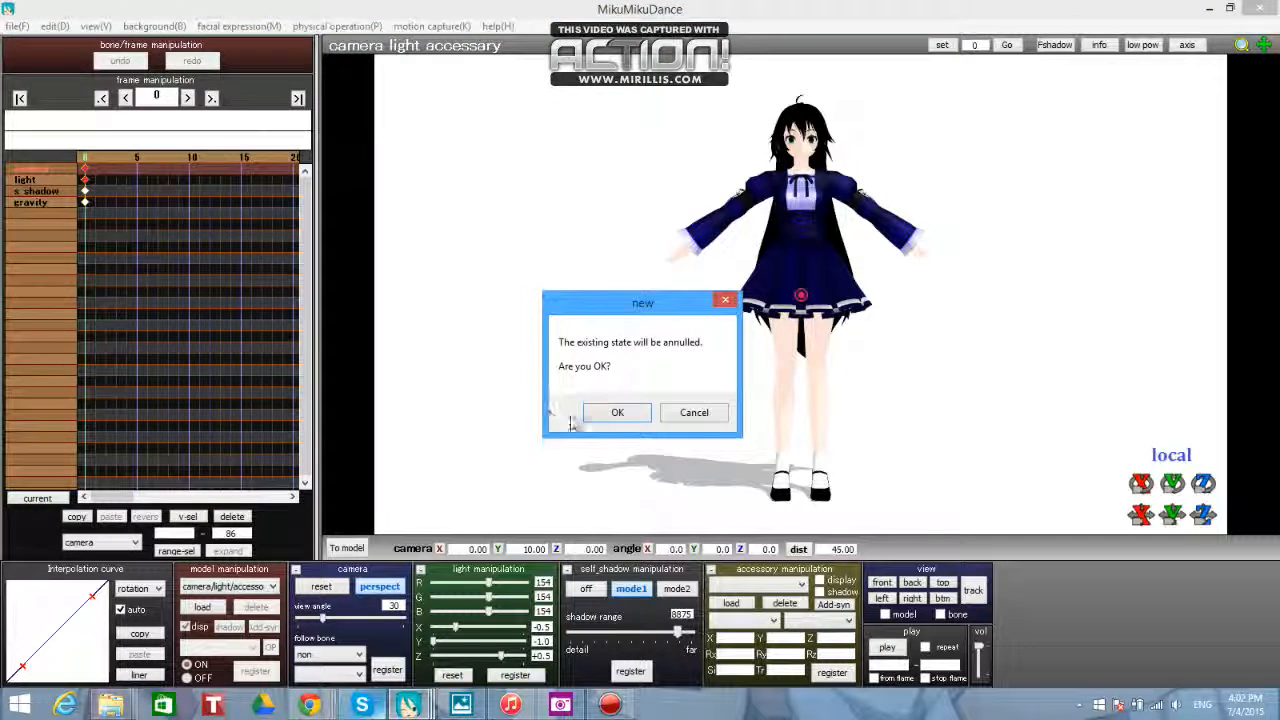
click(616, 412)
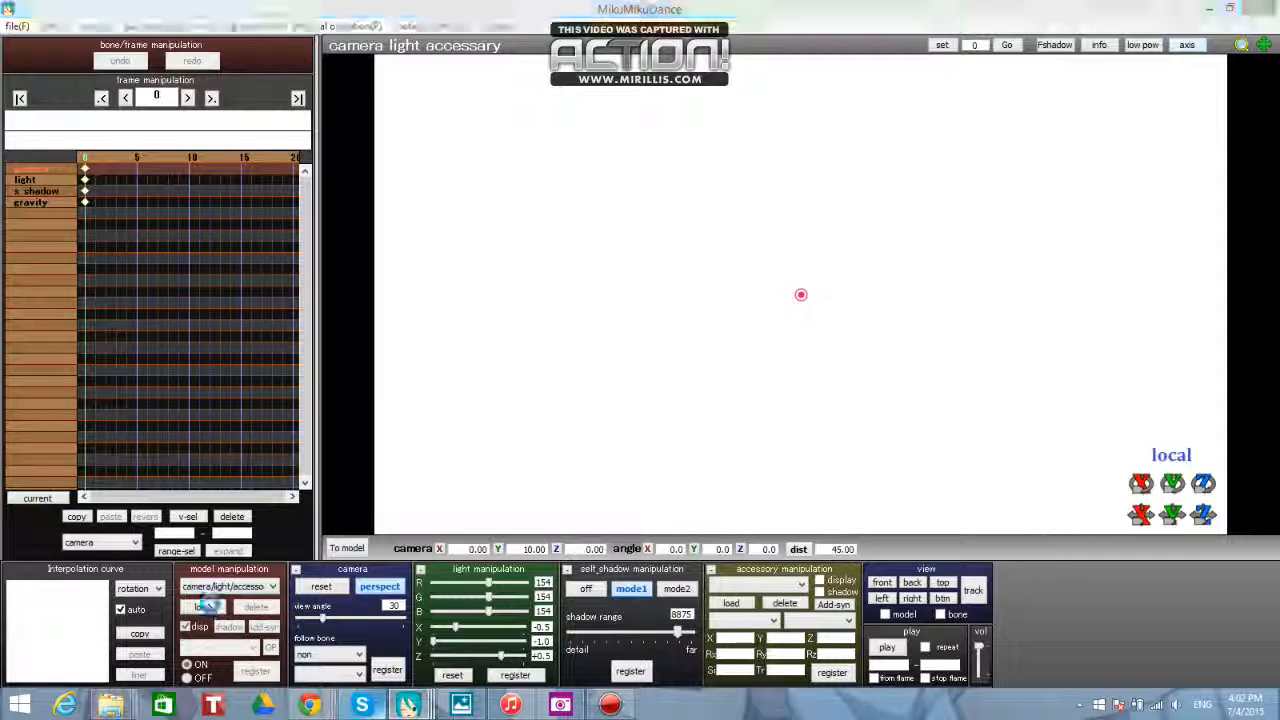
click(202, 608)
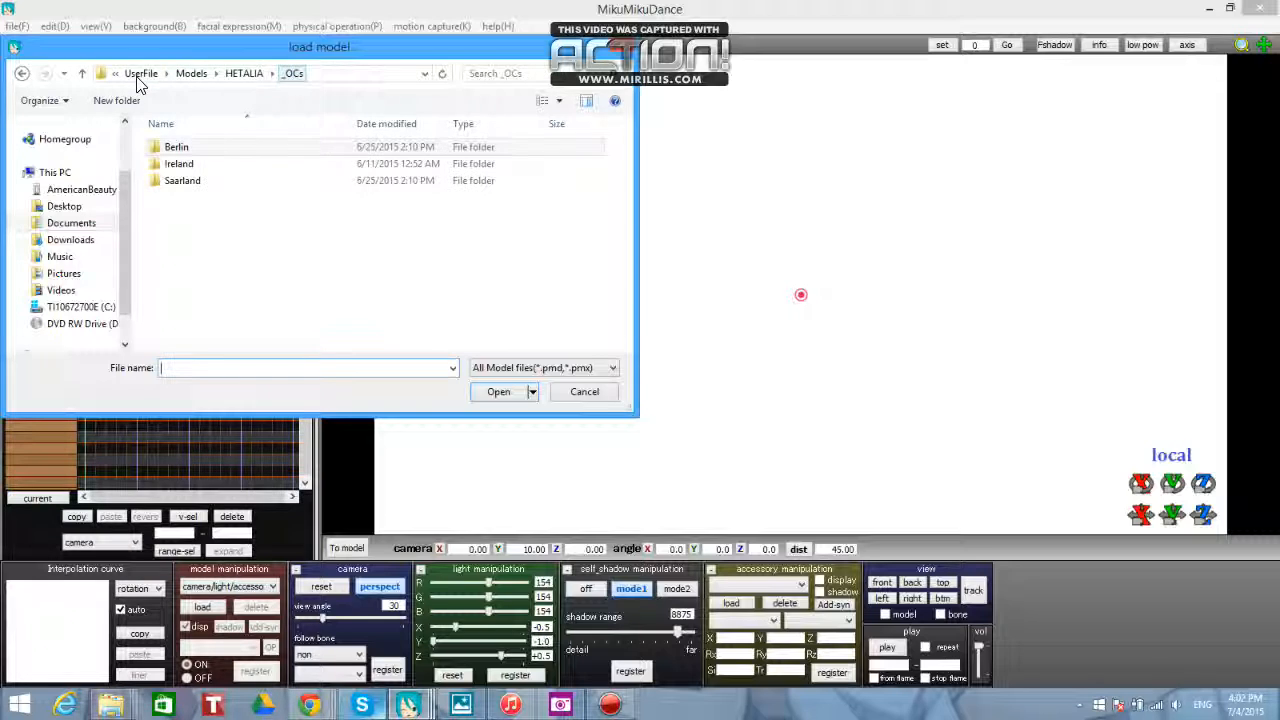
click(178, 164)
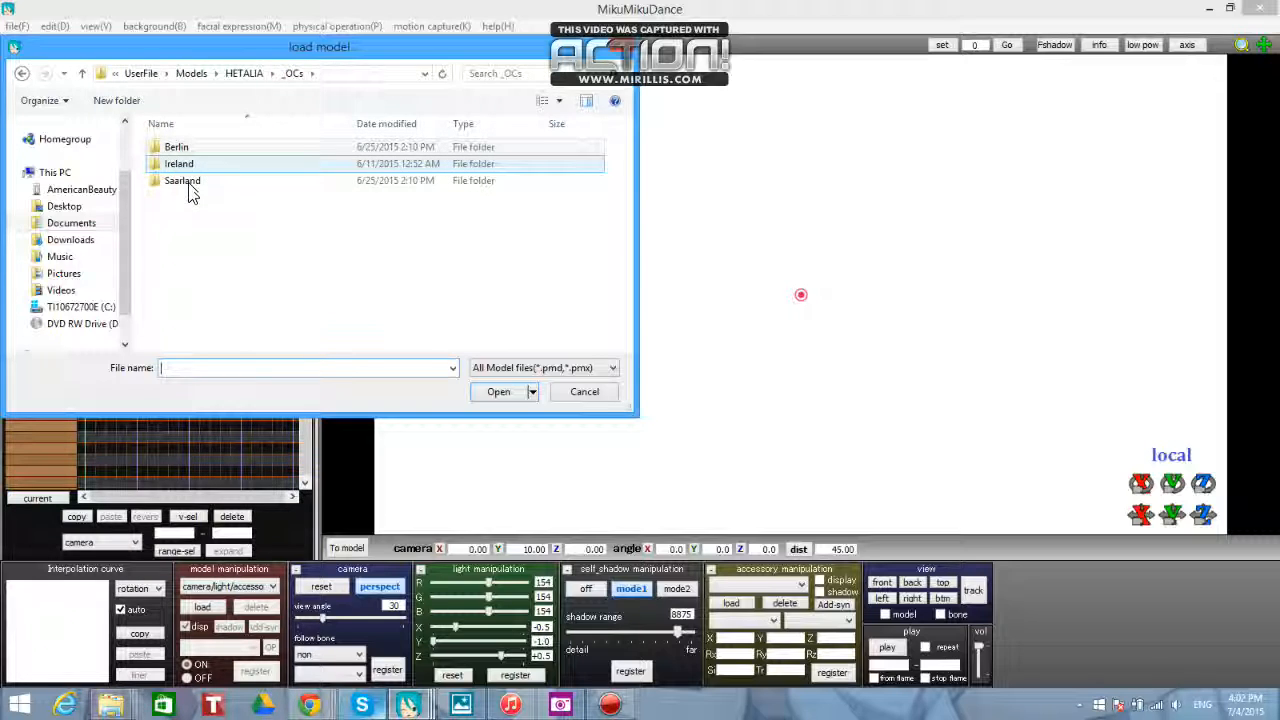
double_click(182, 180)
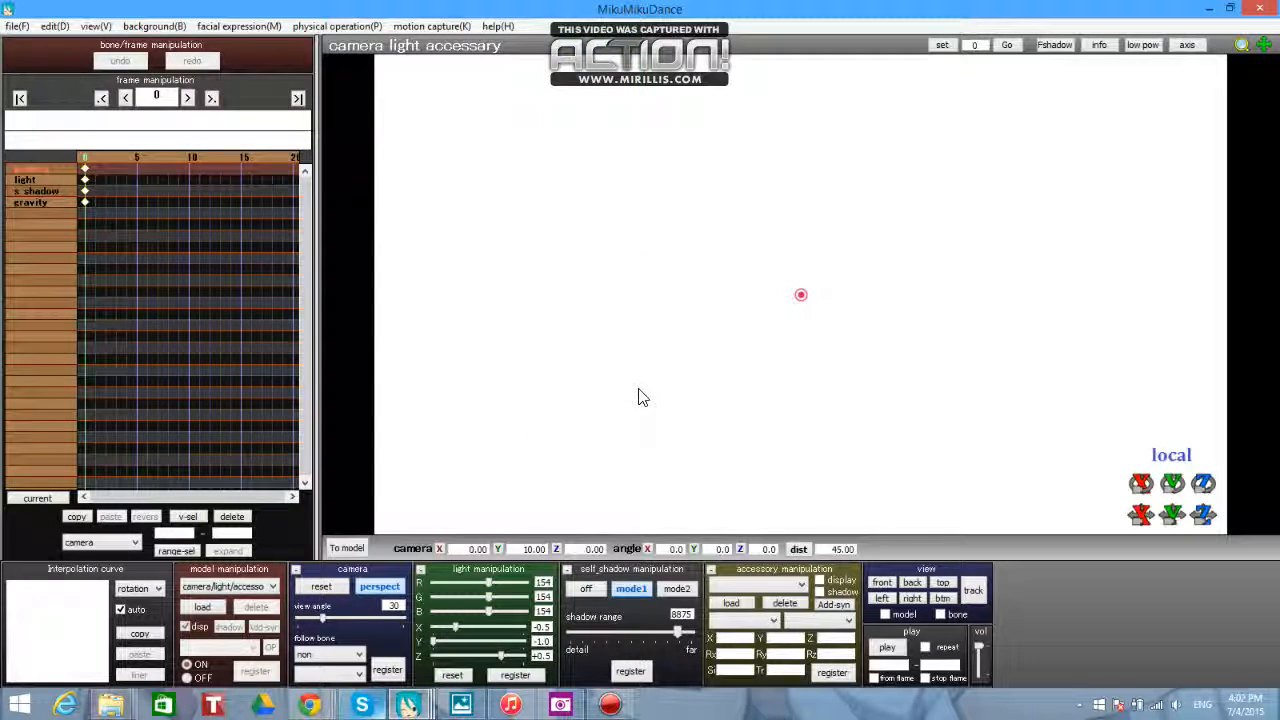
mouse_move(644, 390)
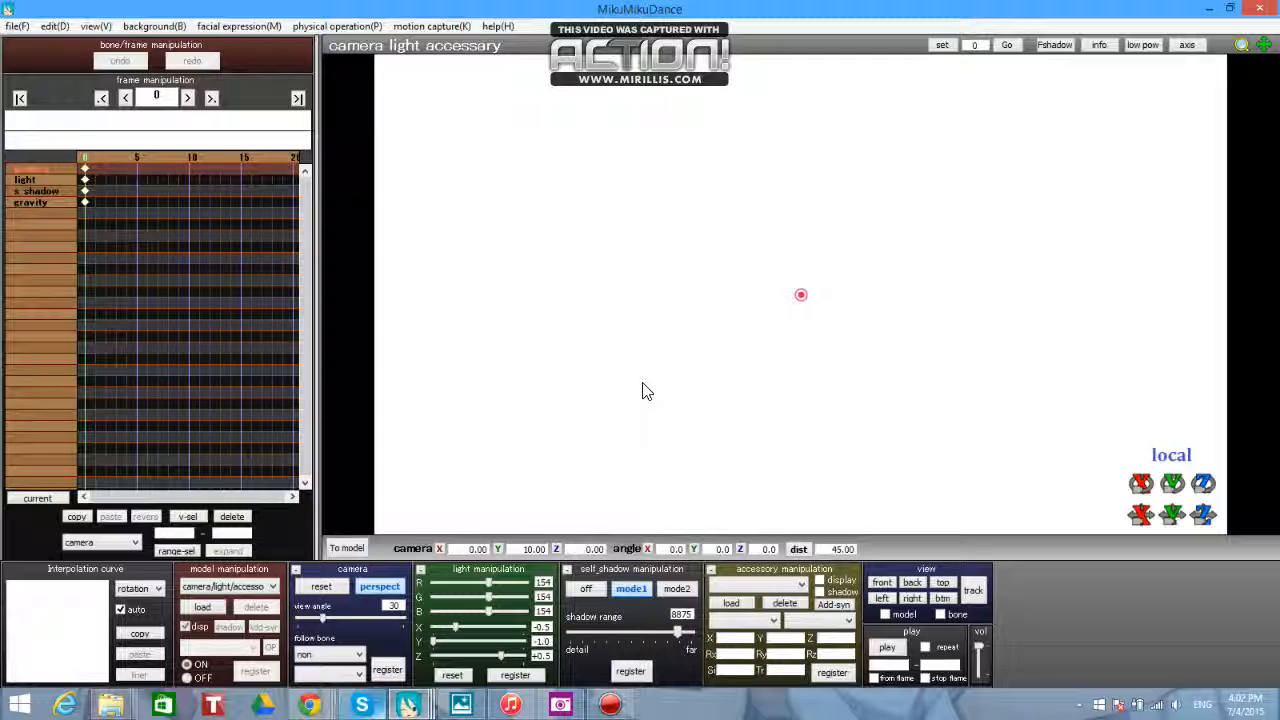
mouse_move(688, 388)
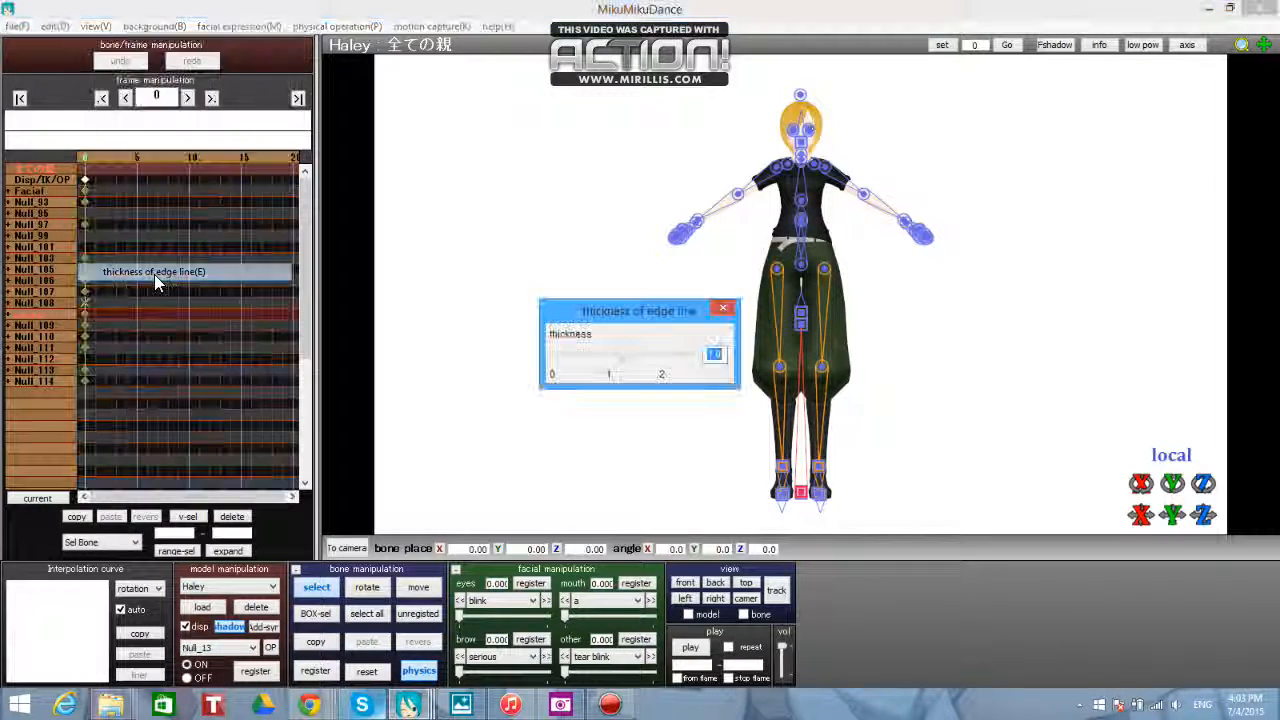
- Slide the Haley model's edge line thickness down to 0.0
drag(712, 354, 560, 354)
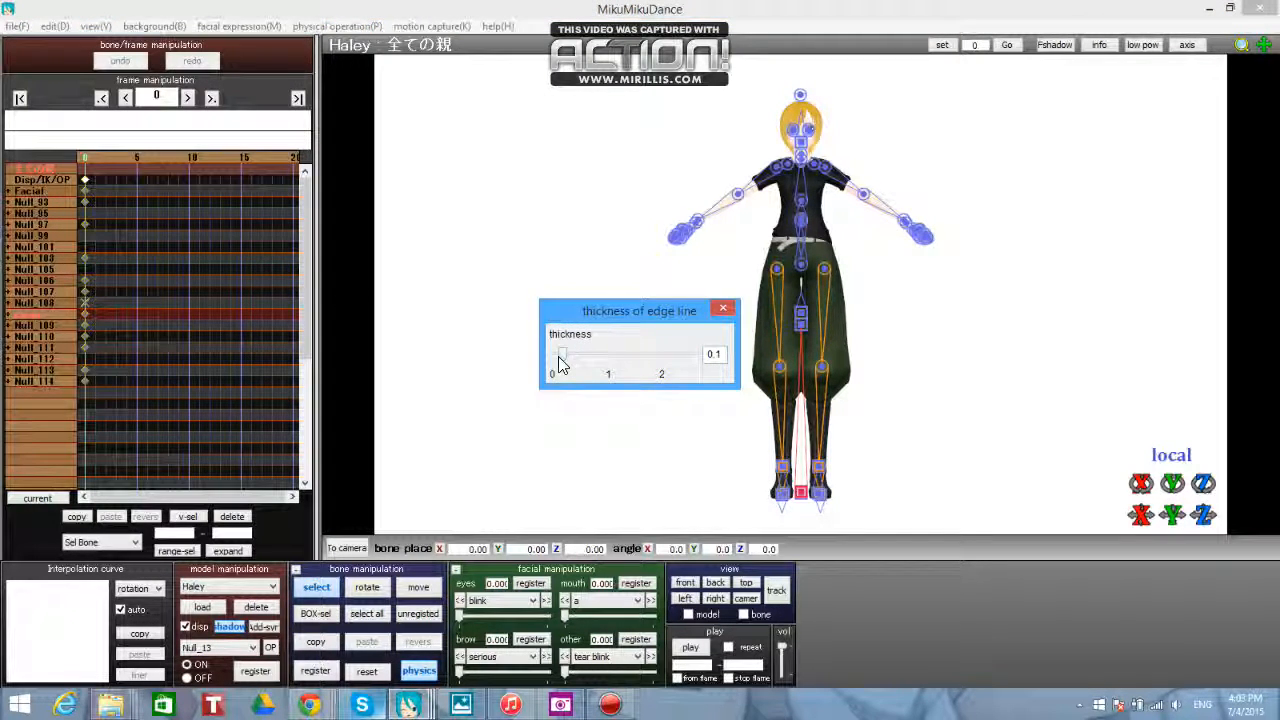
drag(562, 356, 552, 356)
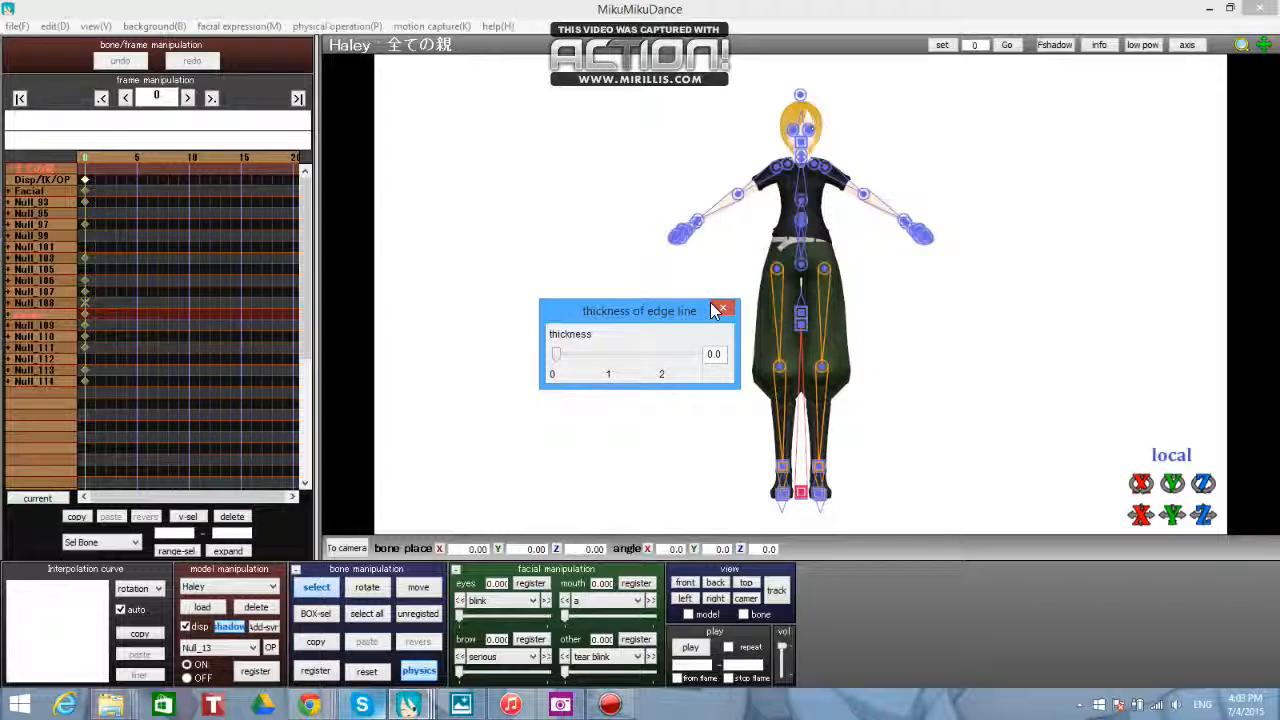
mouse_move(722, 310)
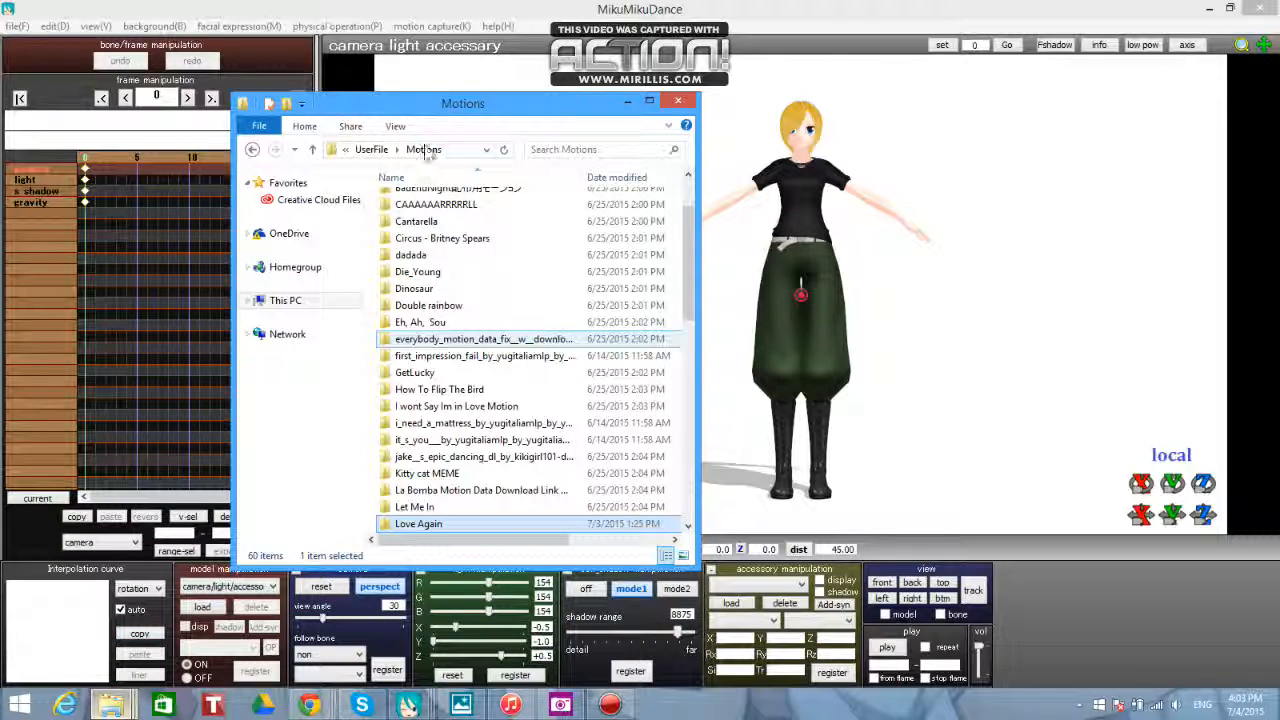
- Load Tutorial Cam.vmd from the Motions folder onto the scene and play it back
scroll(down, 3)
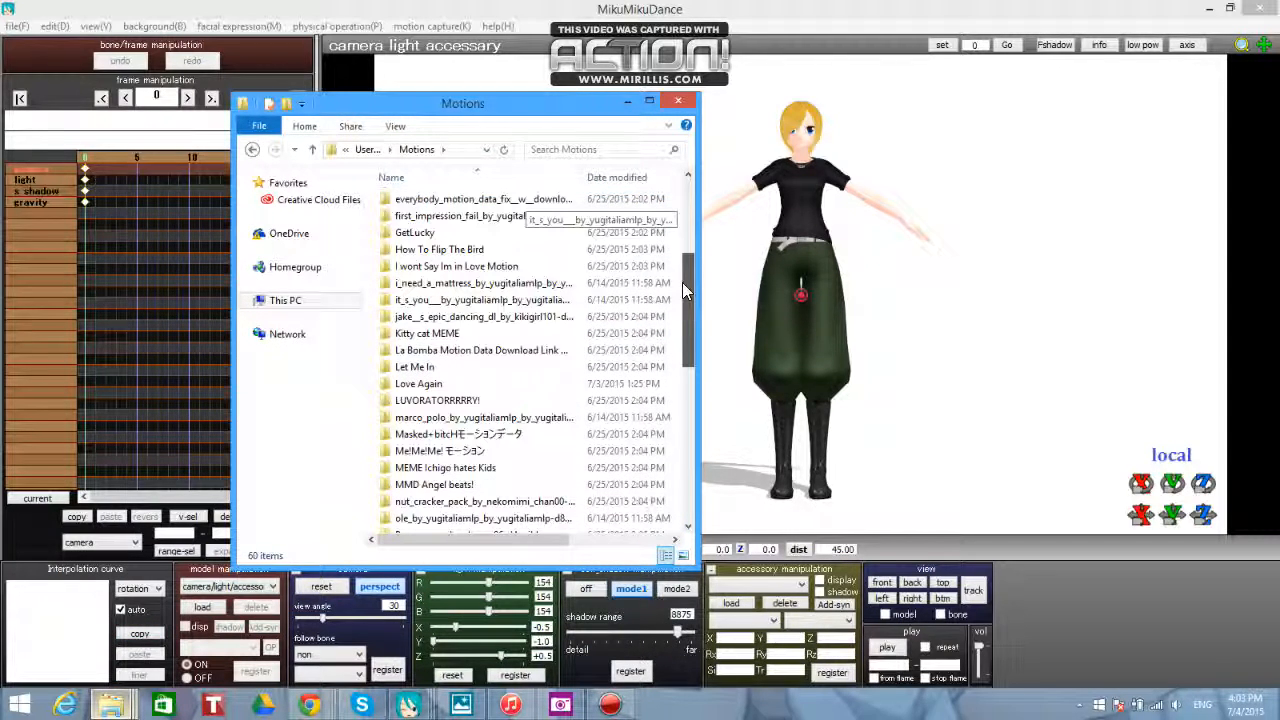
scroll(down, 3)
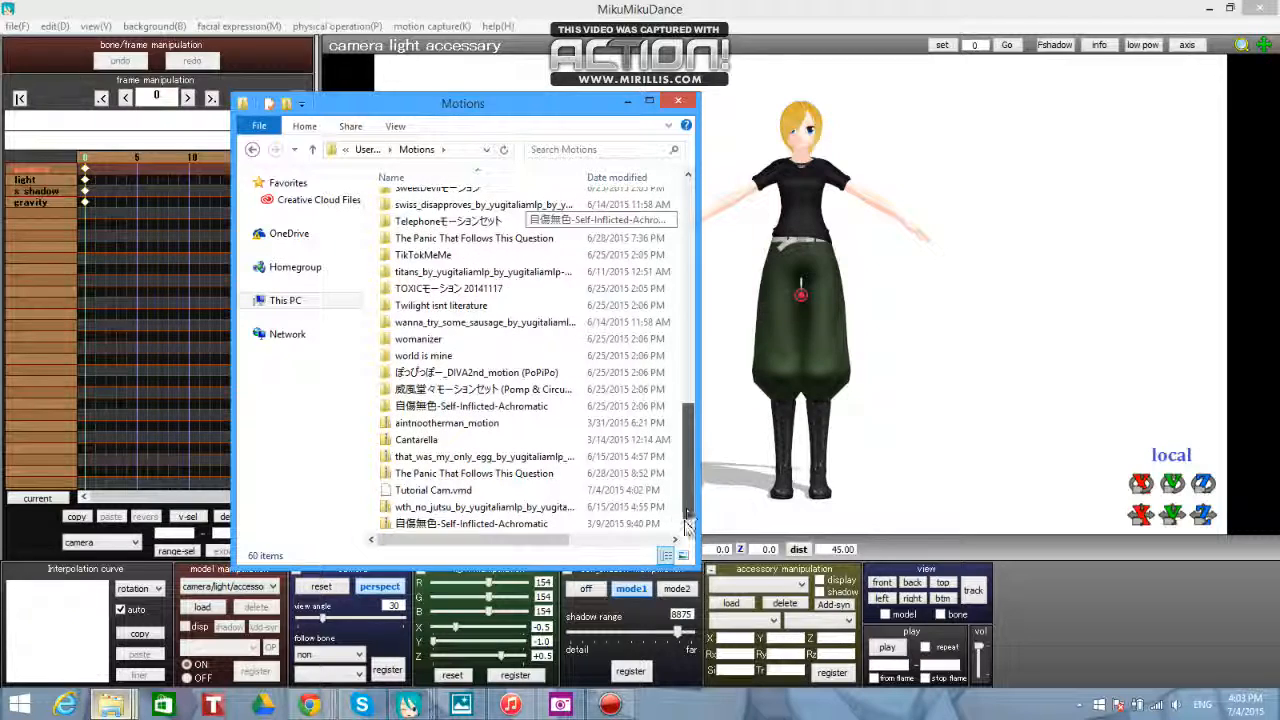
click(432, 490)
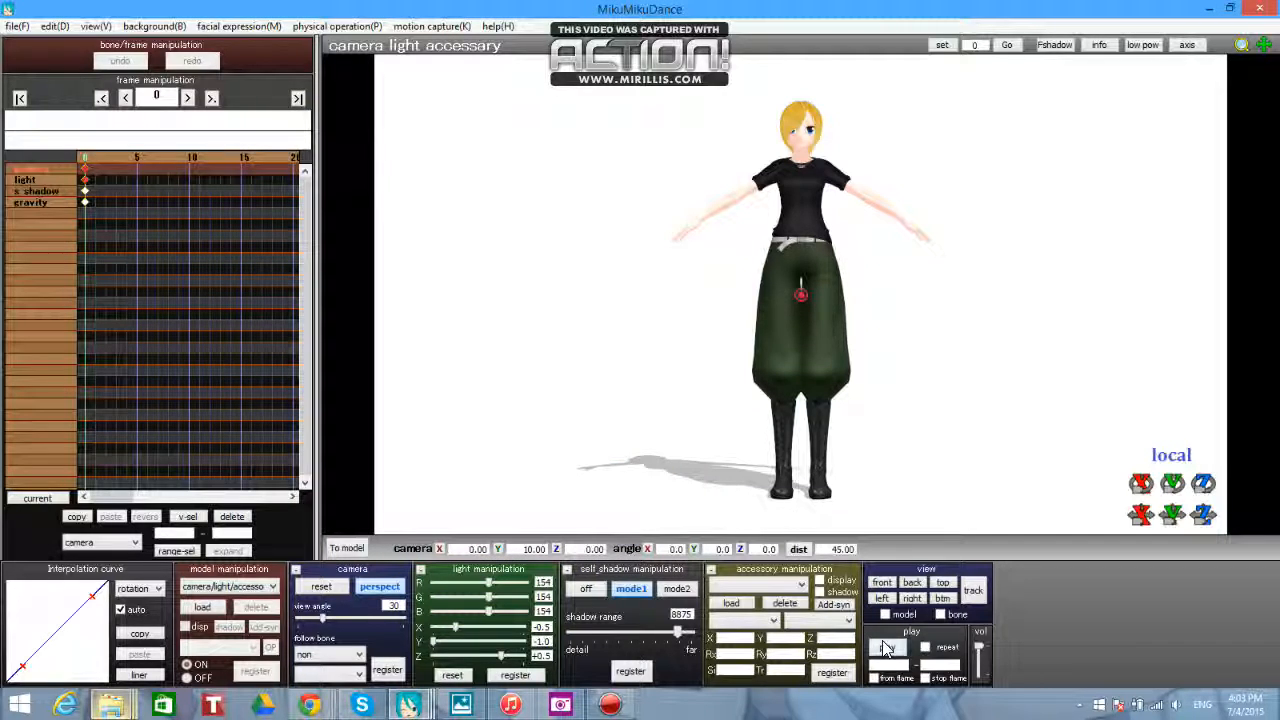
click(888, 648)
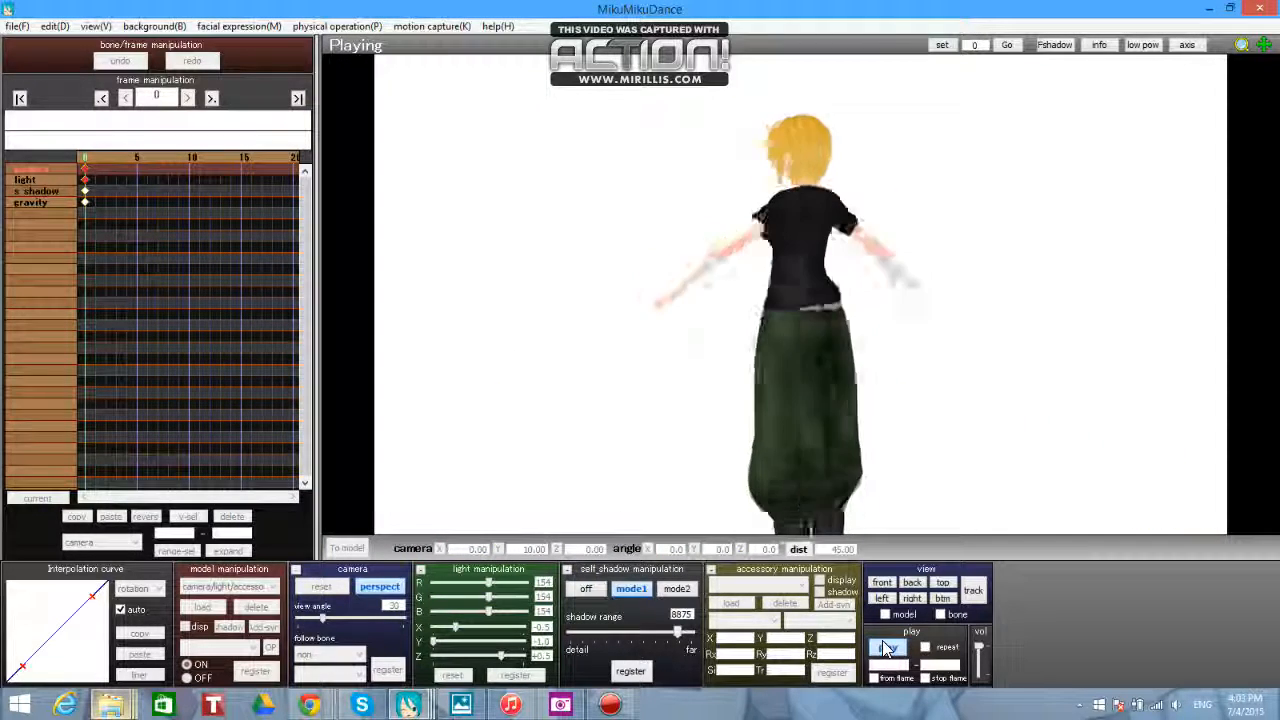